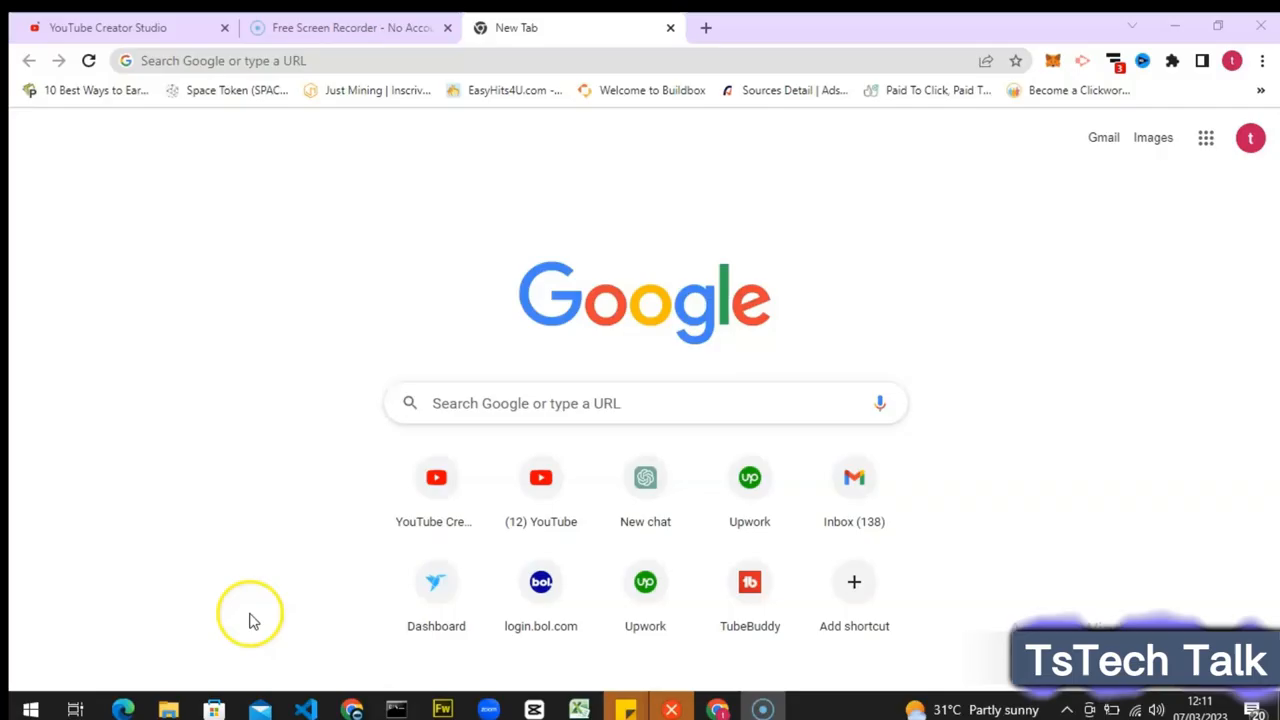
mouse_move(293, 604)
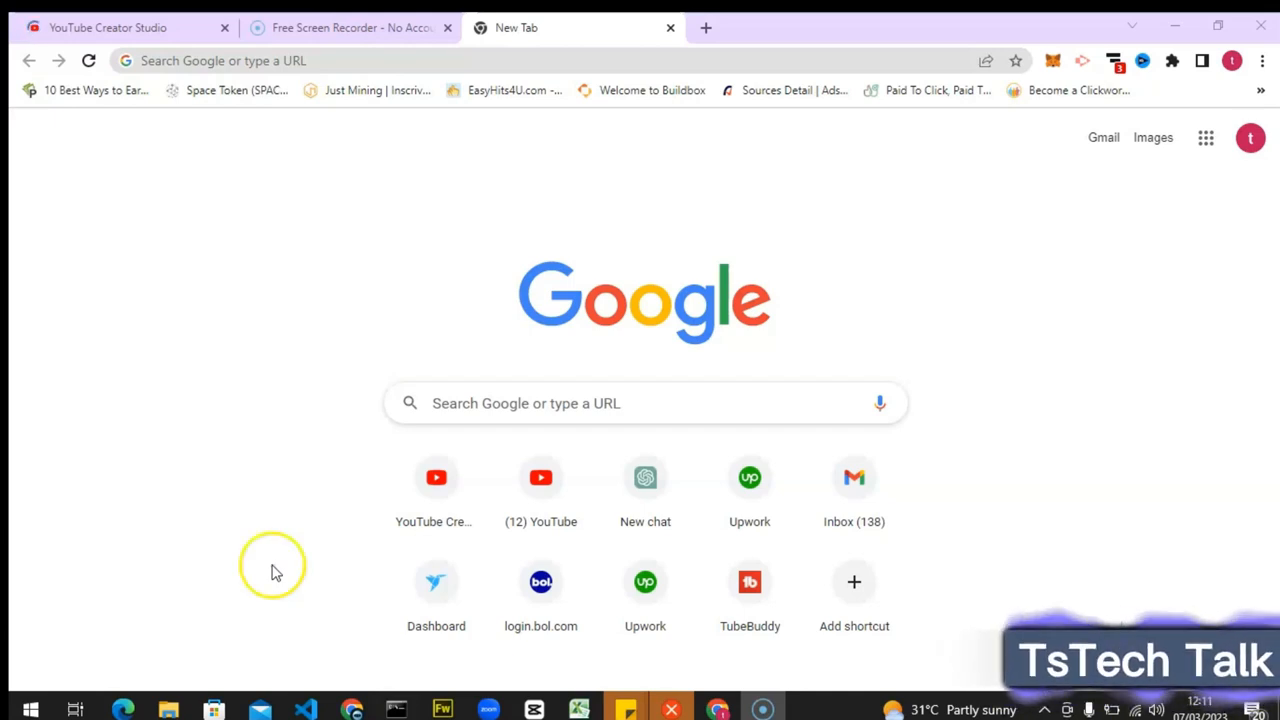
mouse_move(359, 277)
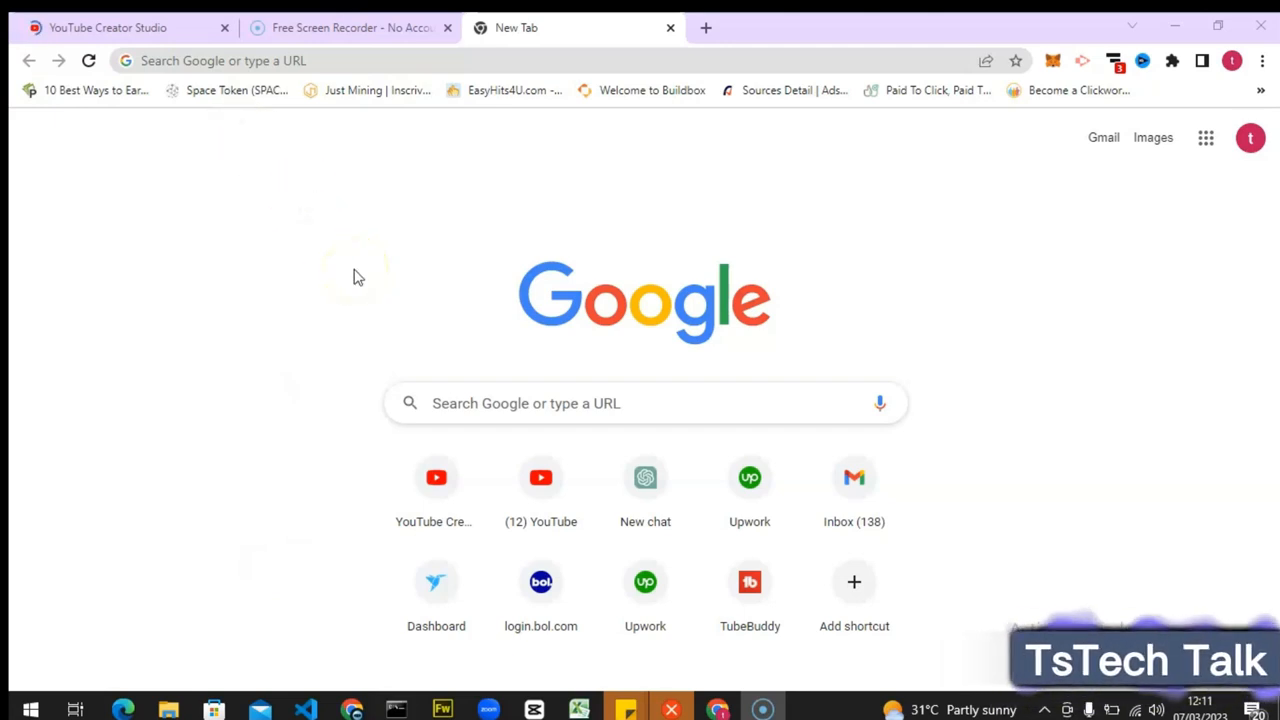
Switch Chrome from the empty new tab to the YouTube Creator Studio tab
click(108, 27)
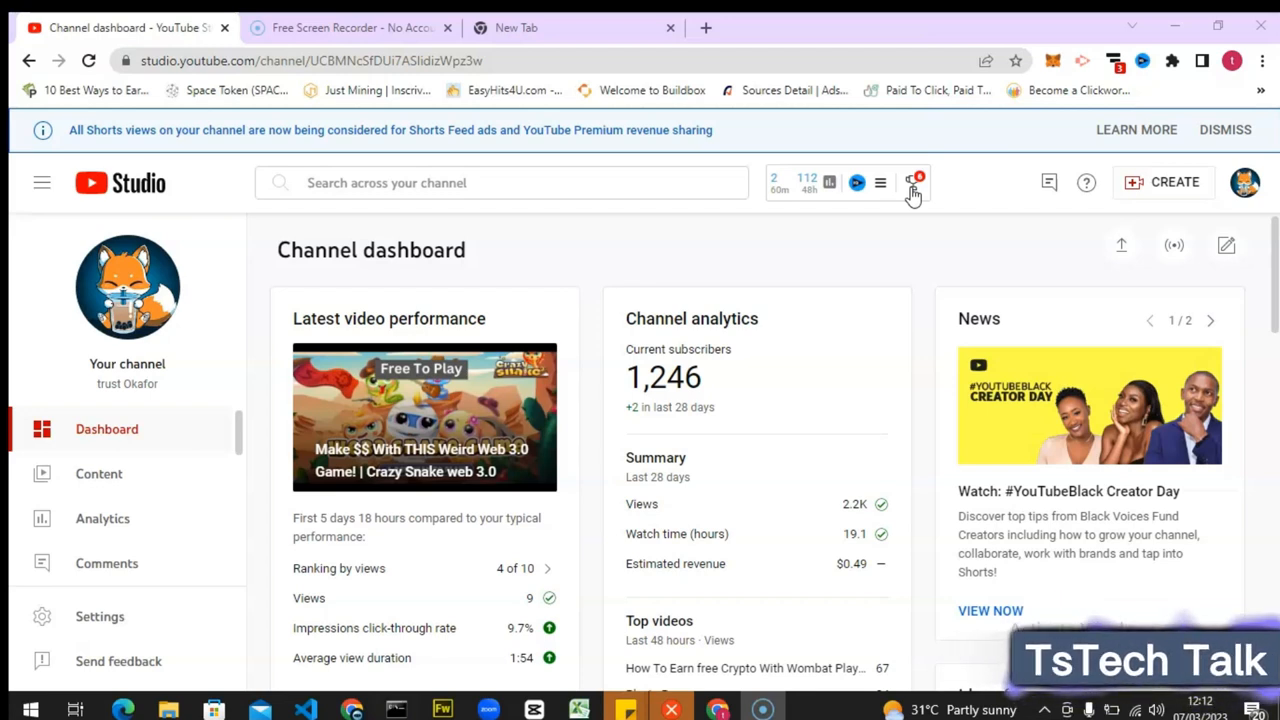
click(911, 182)
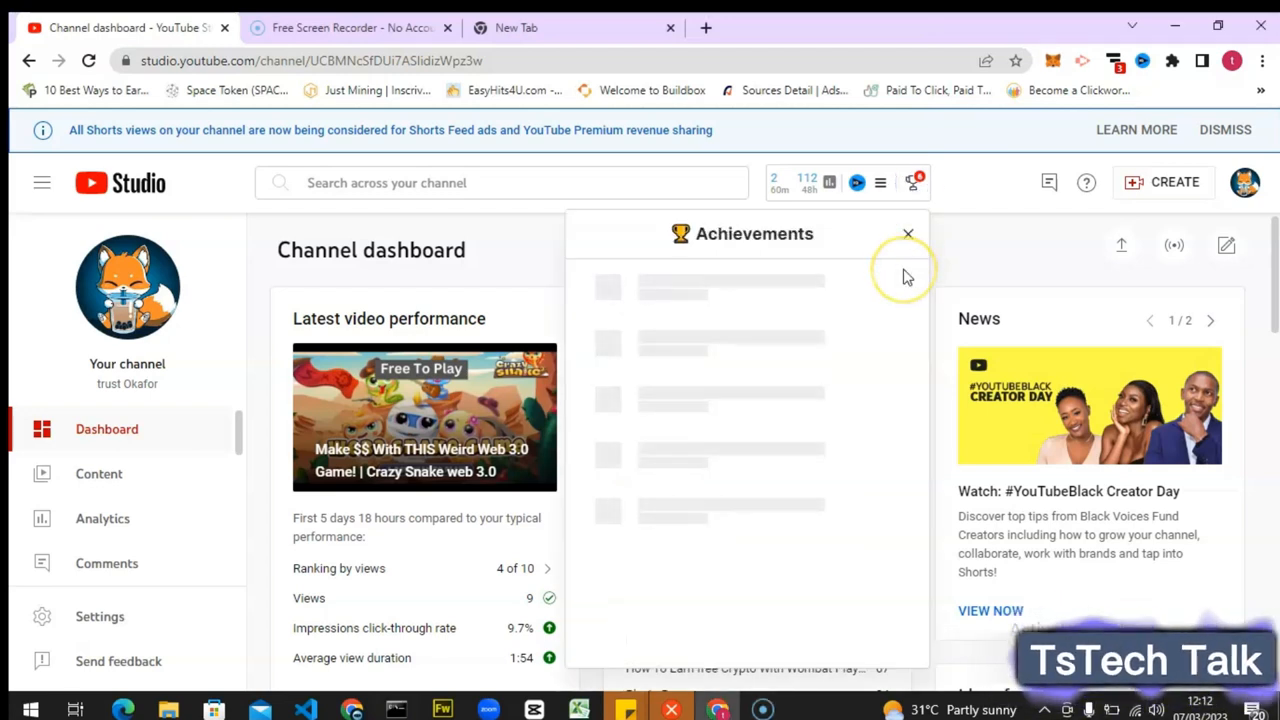
mouse_move(787, 375)
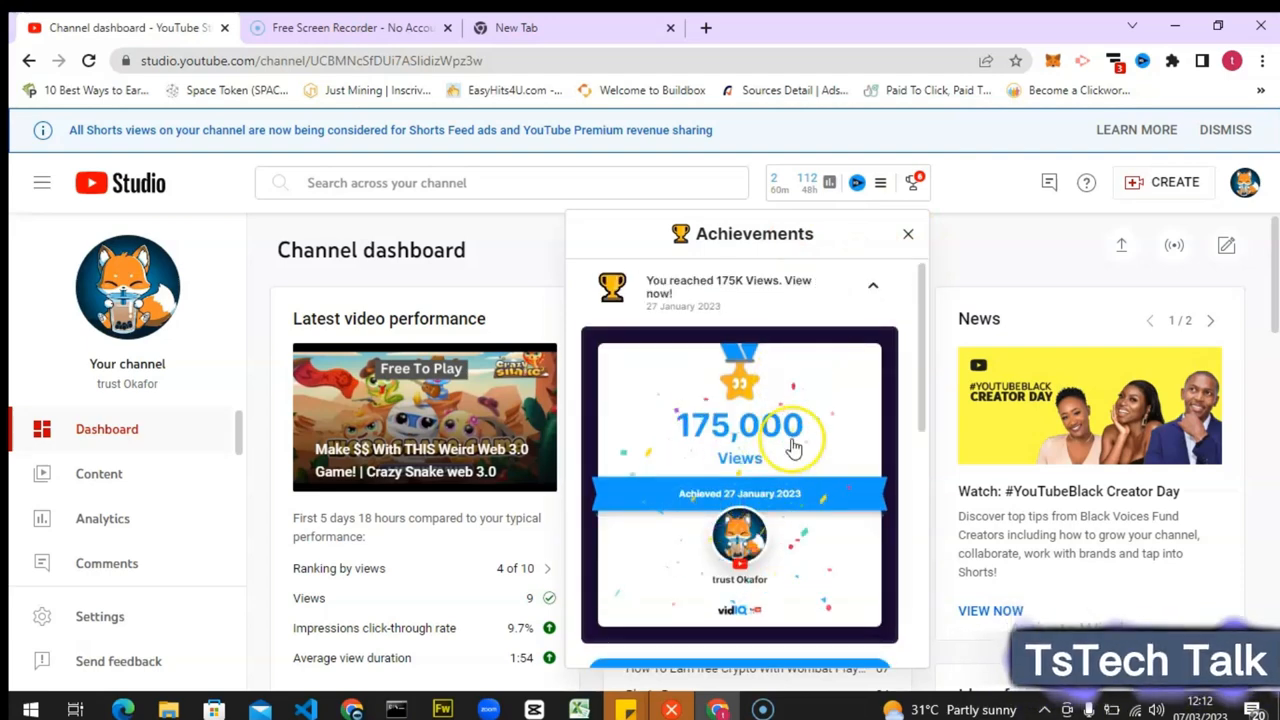
scroll(down, 3)
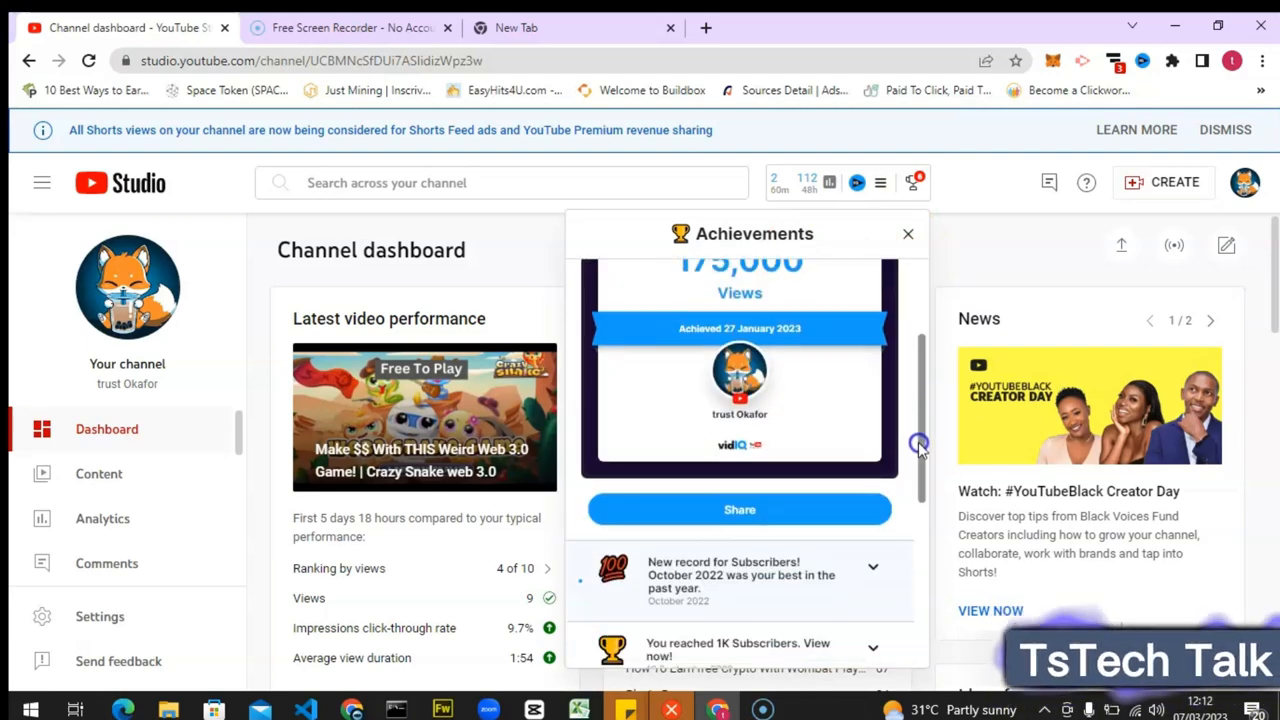
scroll(down, 3)
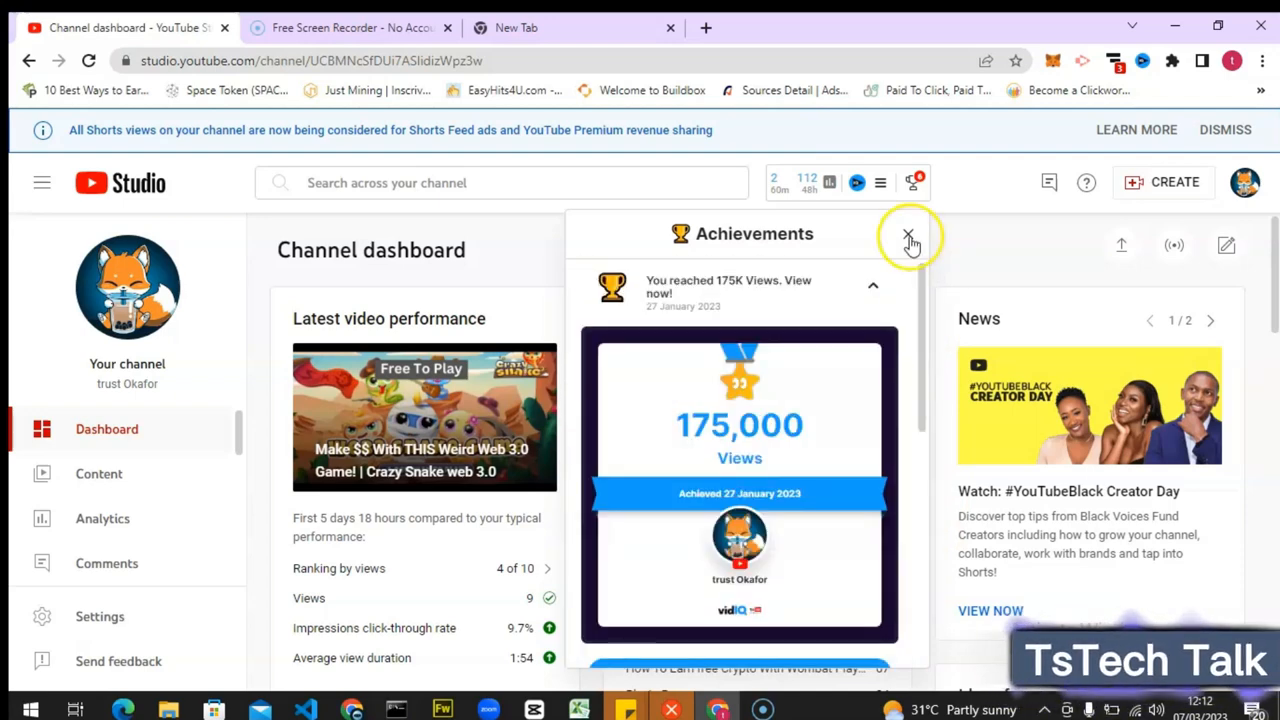
click(908, 234)
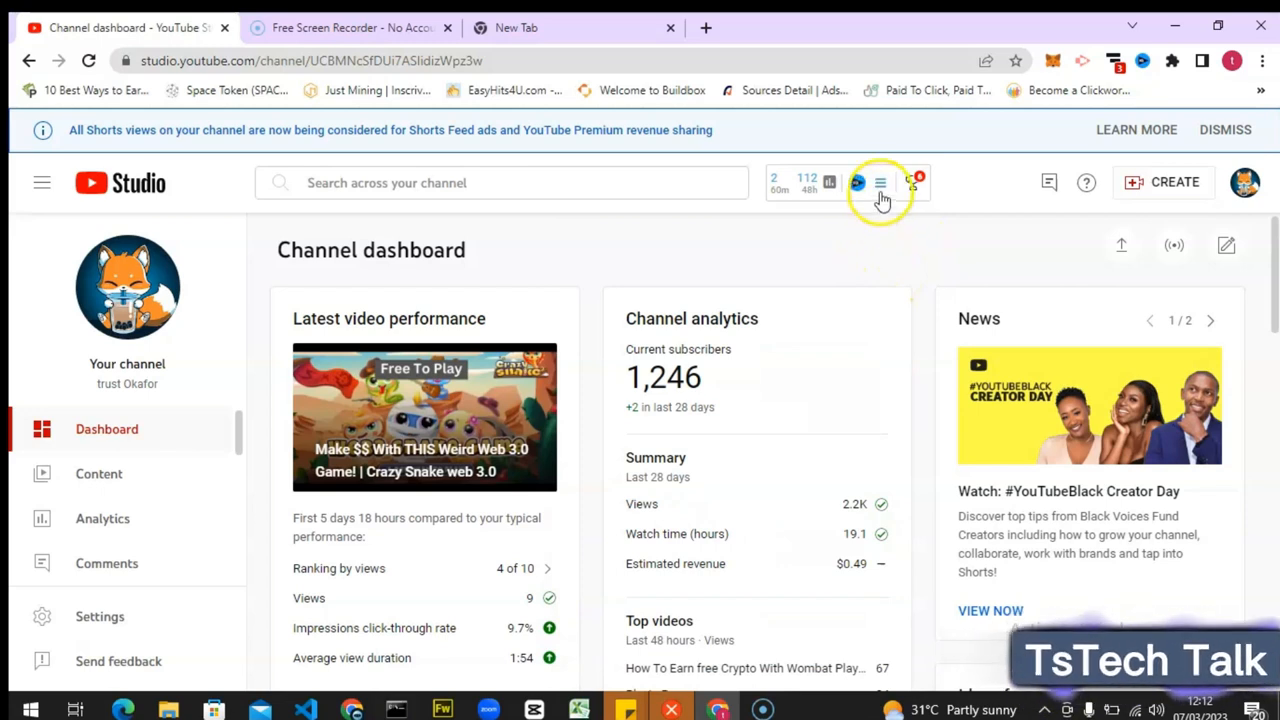
Open vidIQ Achievements from the vidIQ tools menu to list 1K subscribers, 175K views, 4K likes
click(880, 182)
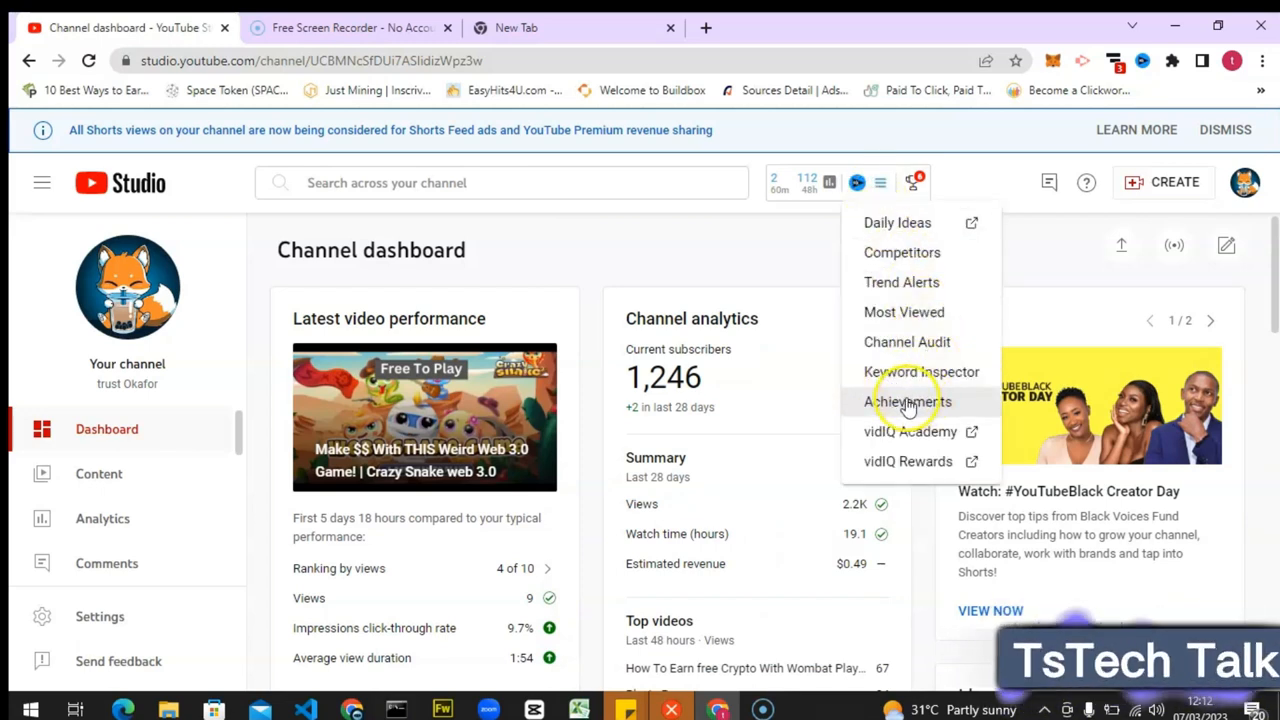
click(907, 401)
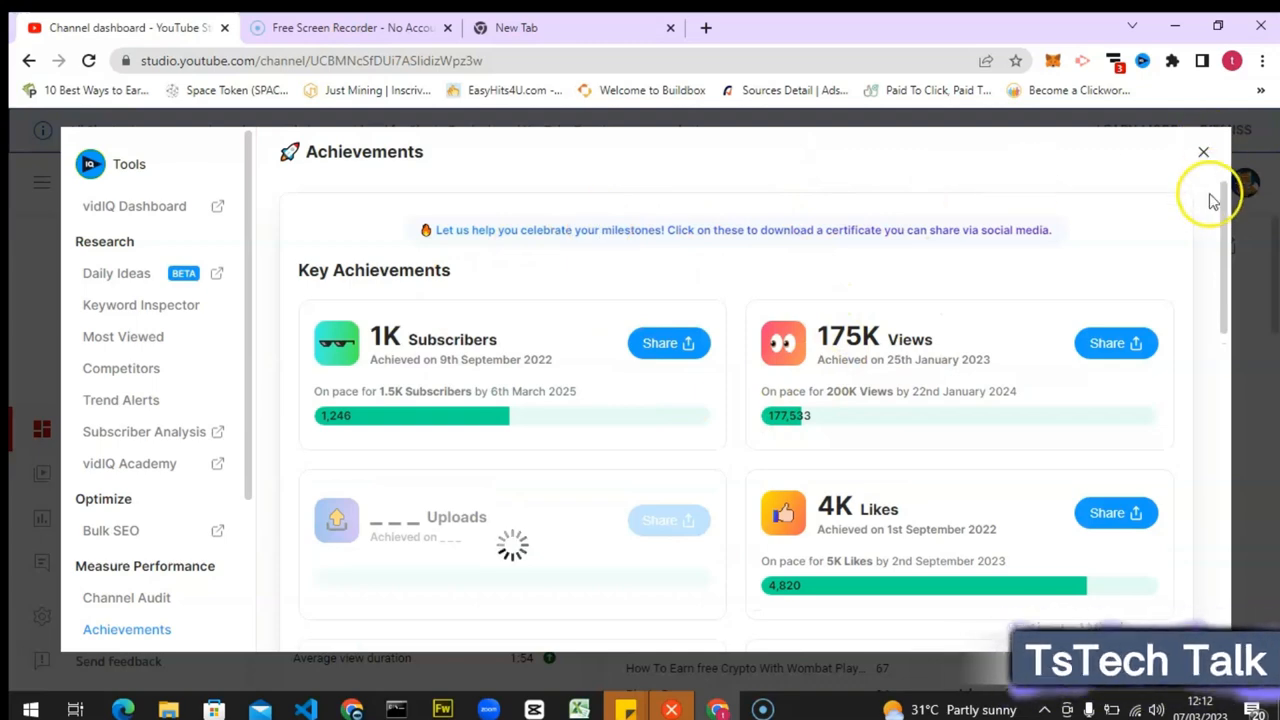
Scroll through the Achievements milestones, then open the 1K Subscribers certificate page
scroll(down, 3)
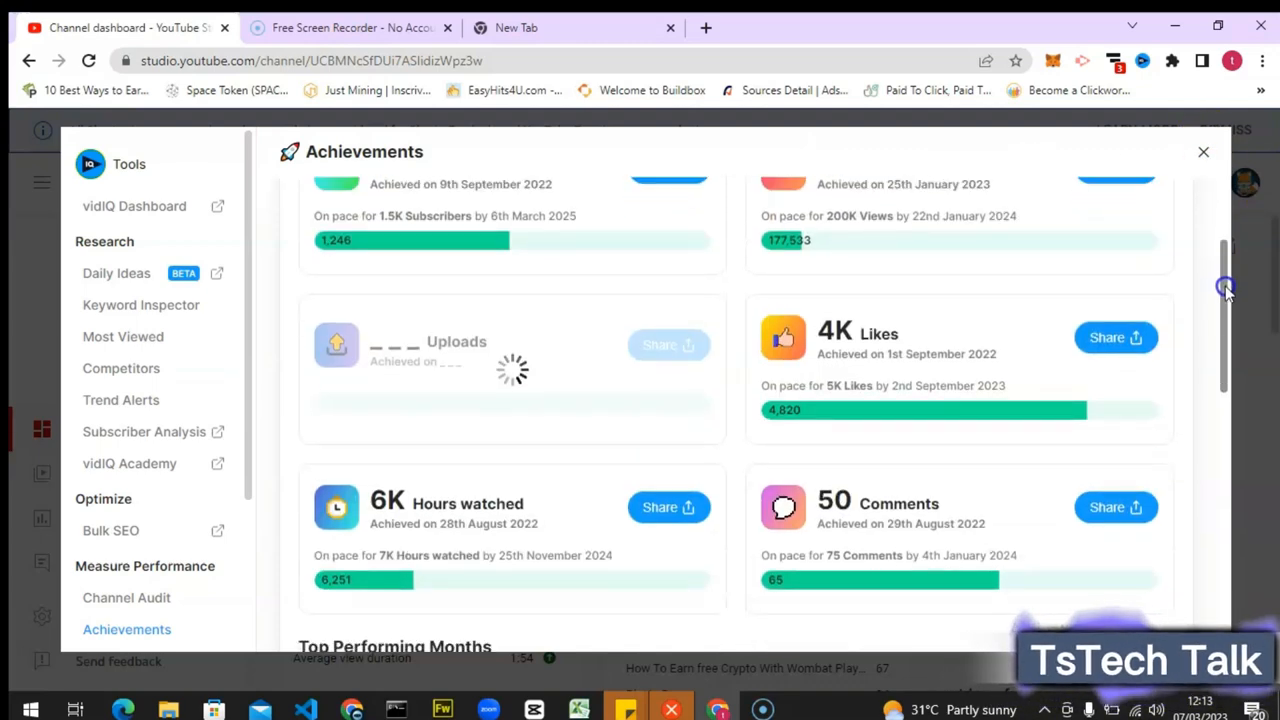
scroll(down, 3)
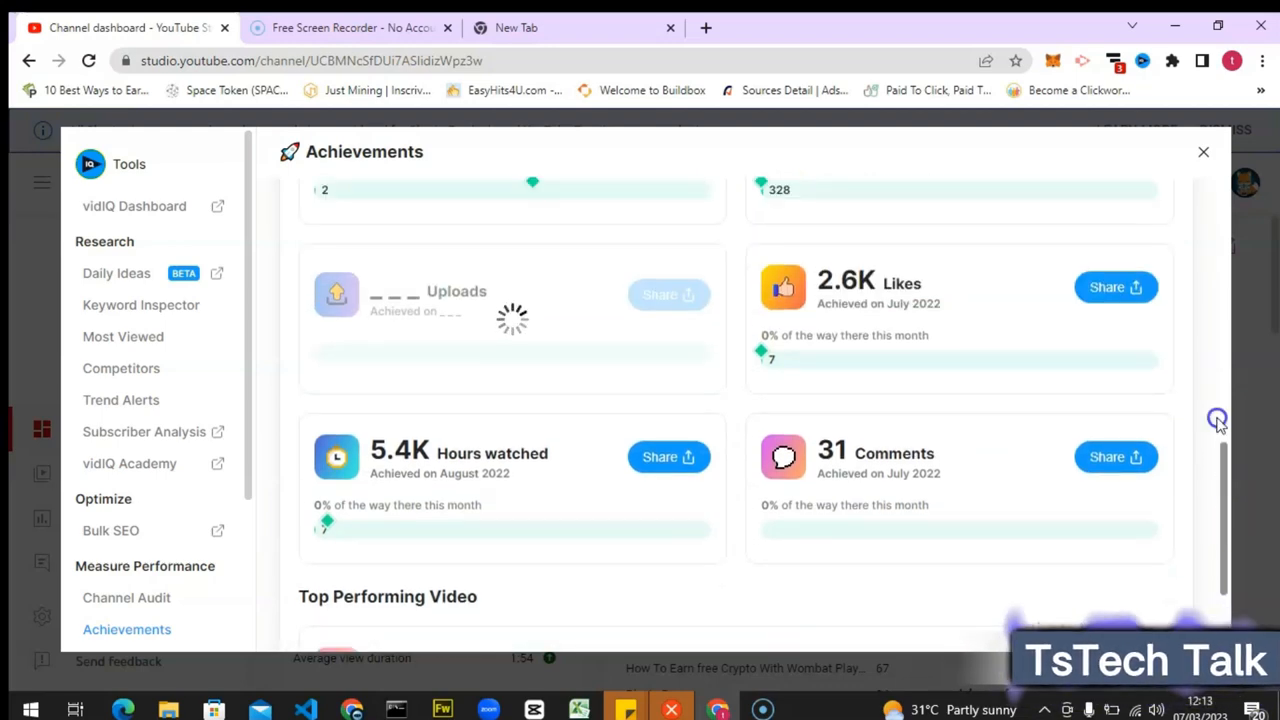
scroll(down, 3)
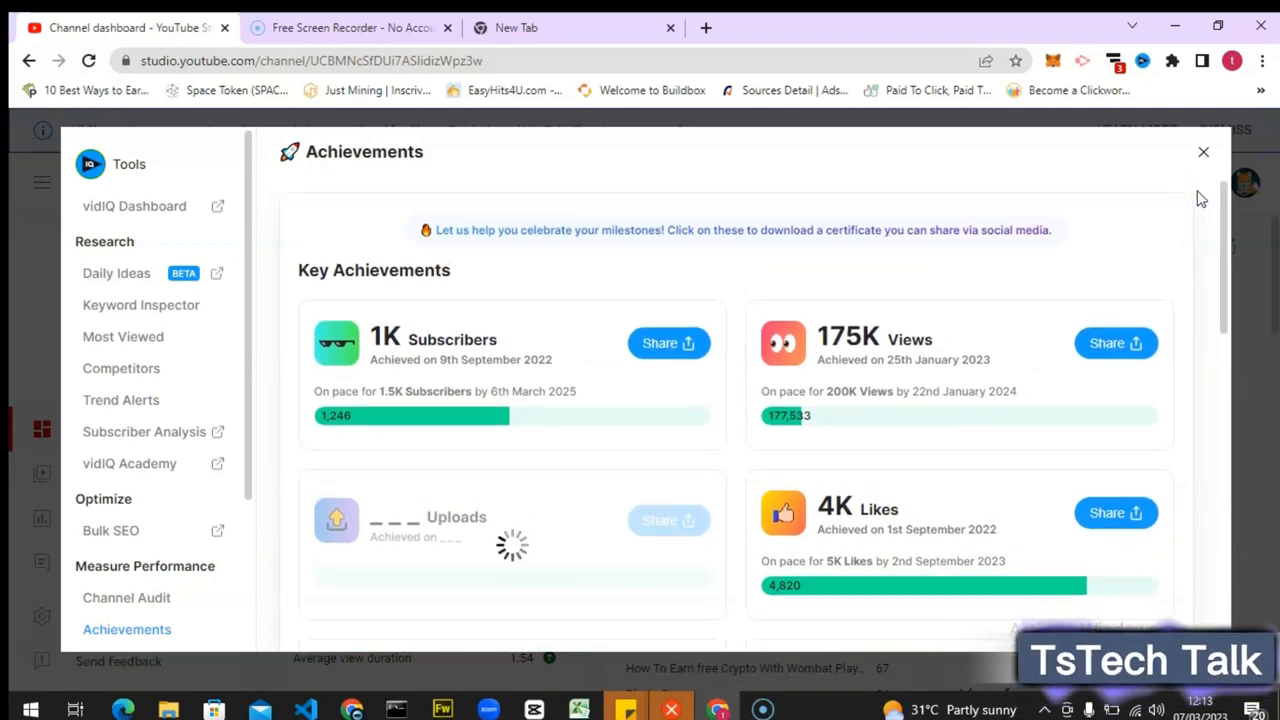
scroll(down, 3)
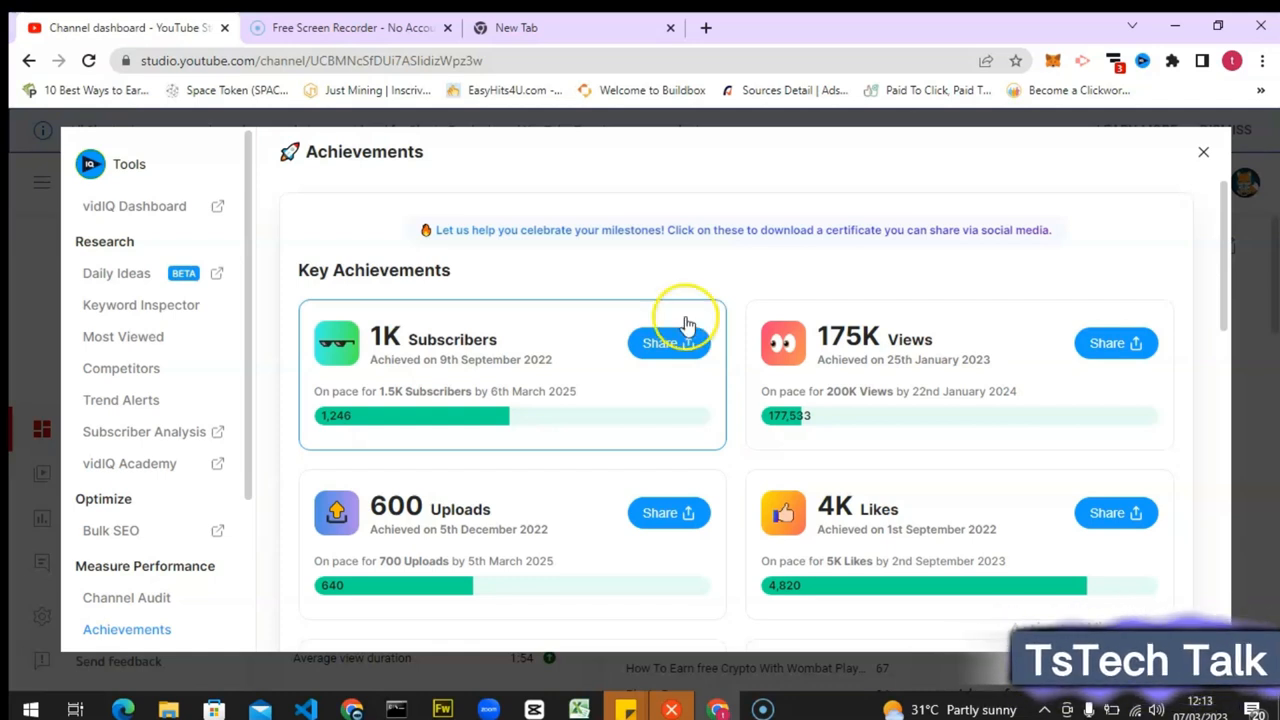
mouse_move(480, 367)
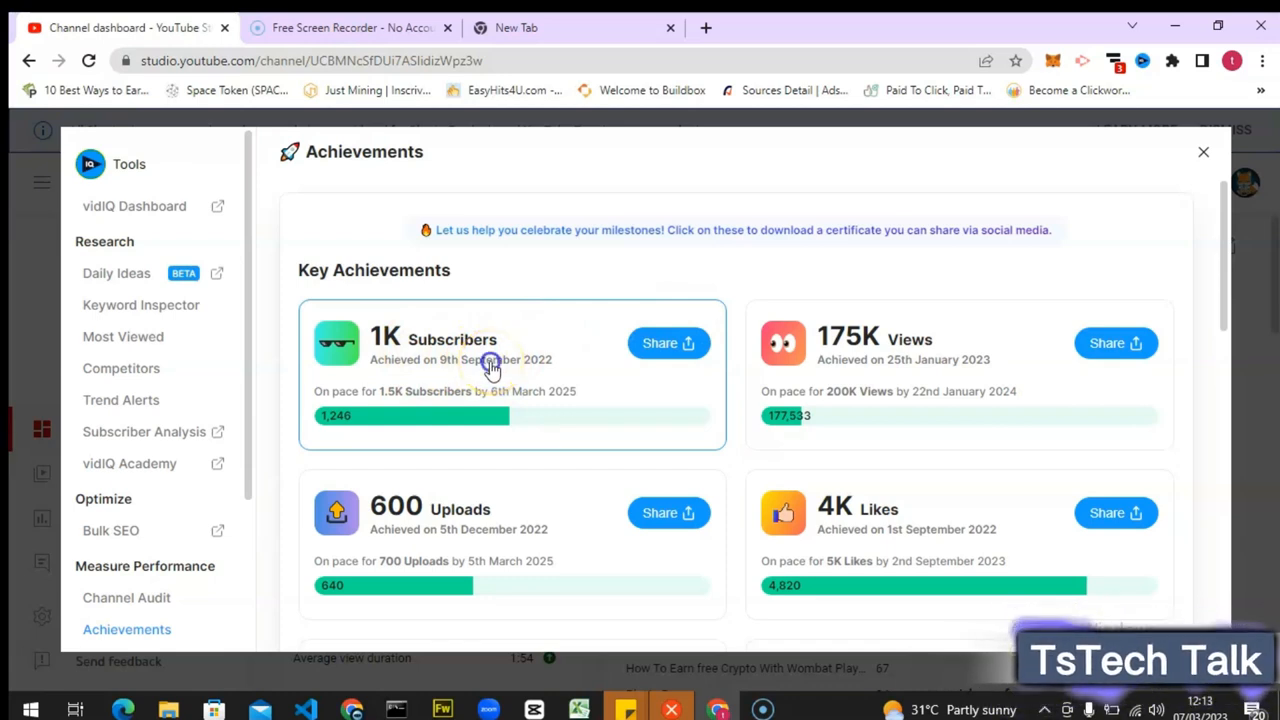
click(385, 339)
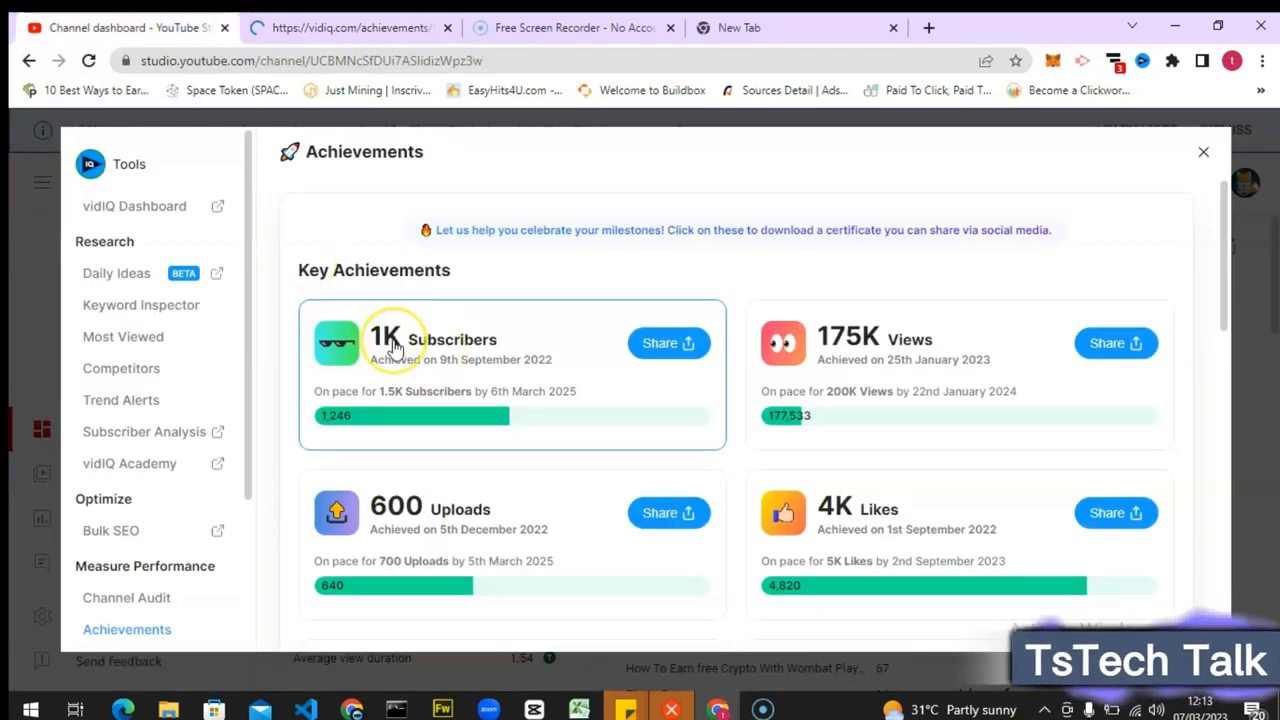
mouse_move(435, 358)
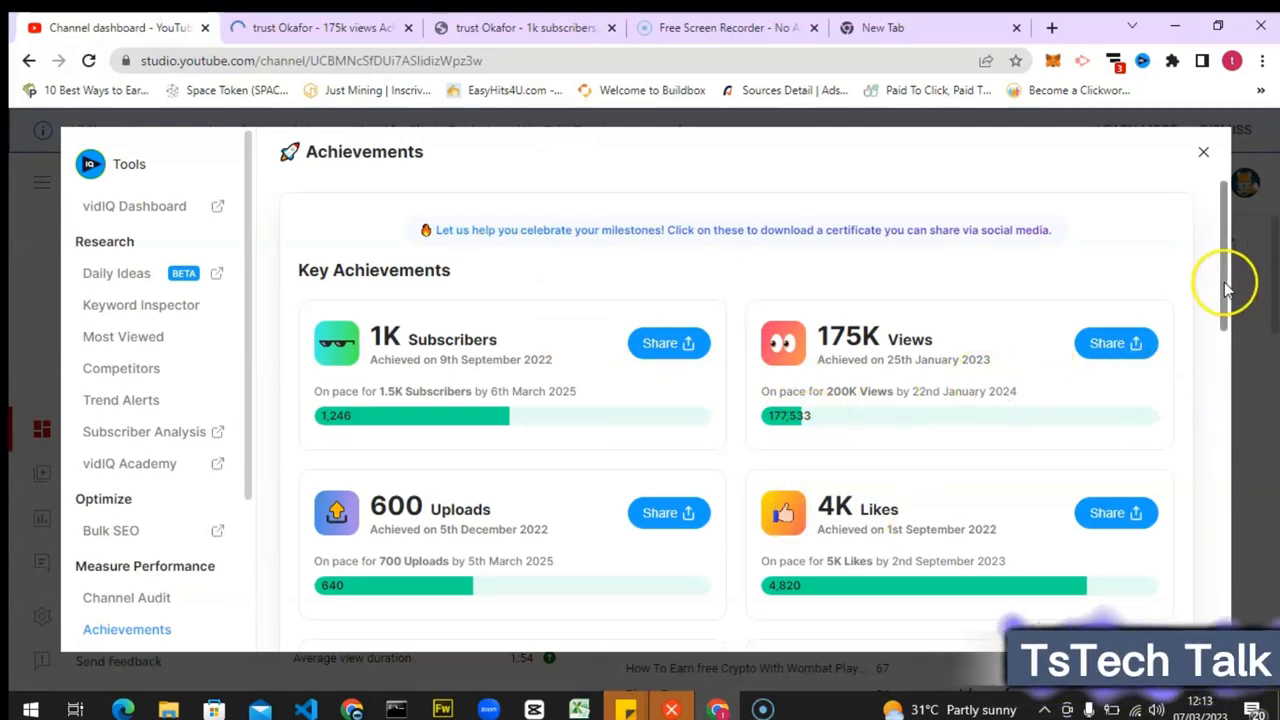
scroll(down, 3)
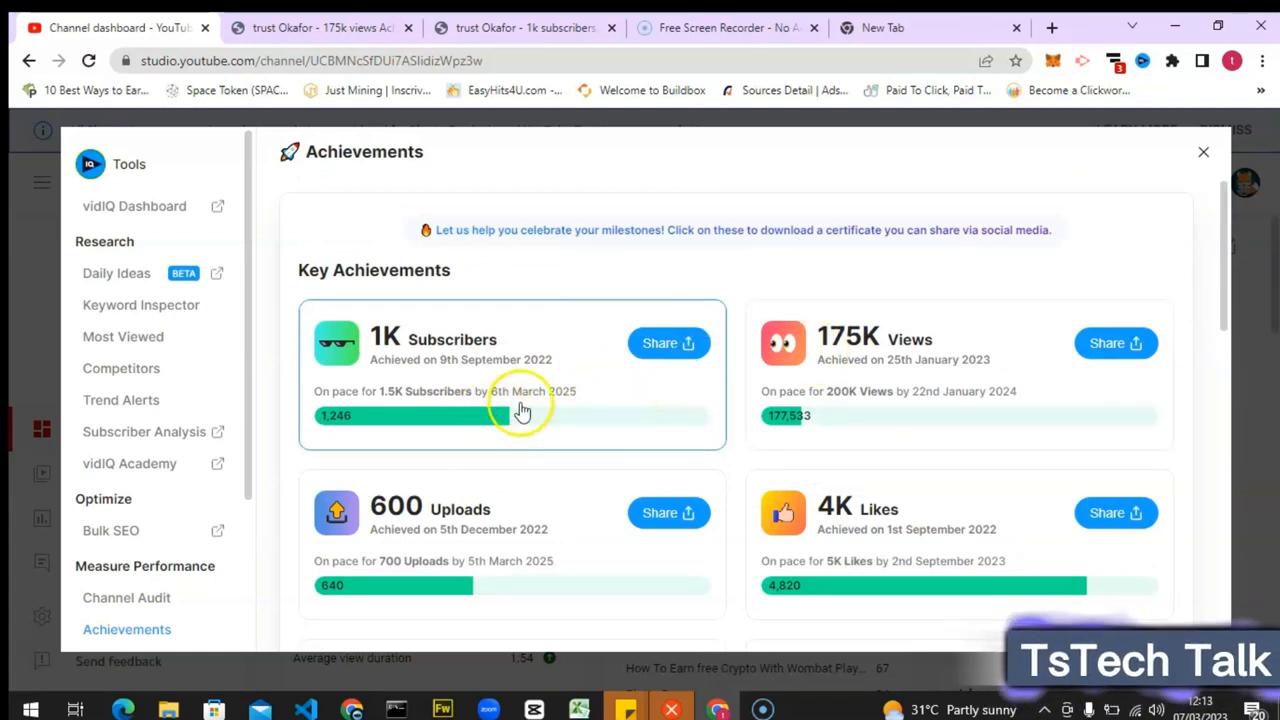
mouse_move(713, 430)
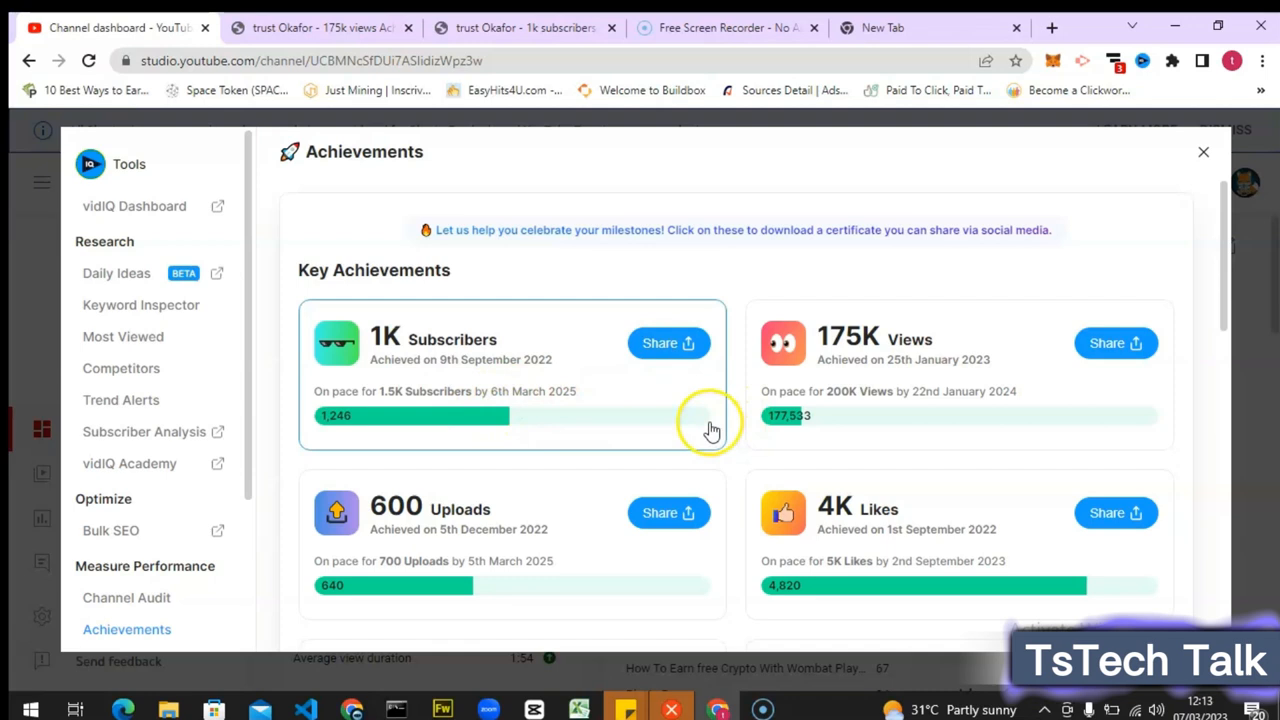
mouse_move(515, 415)
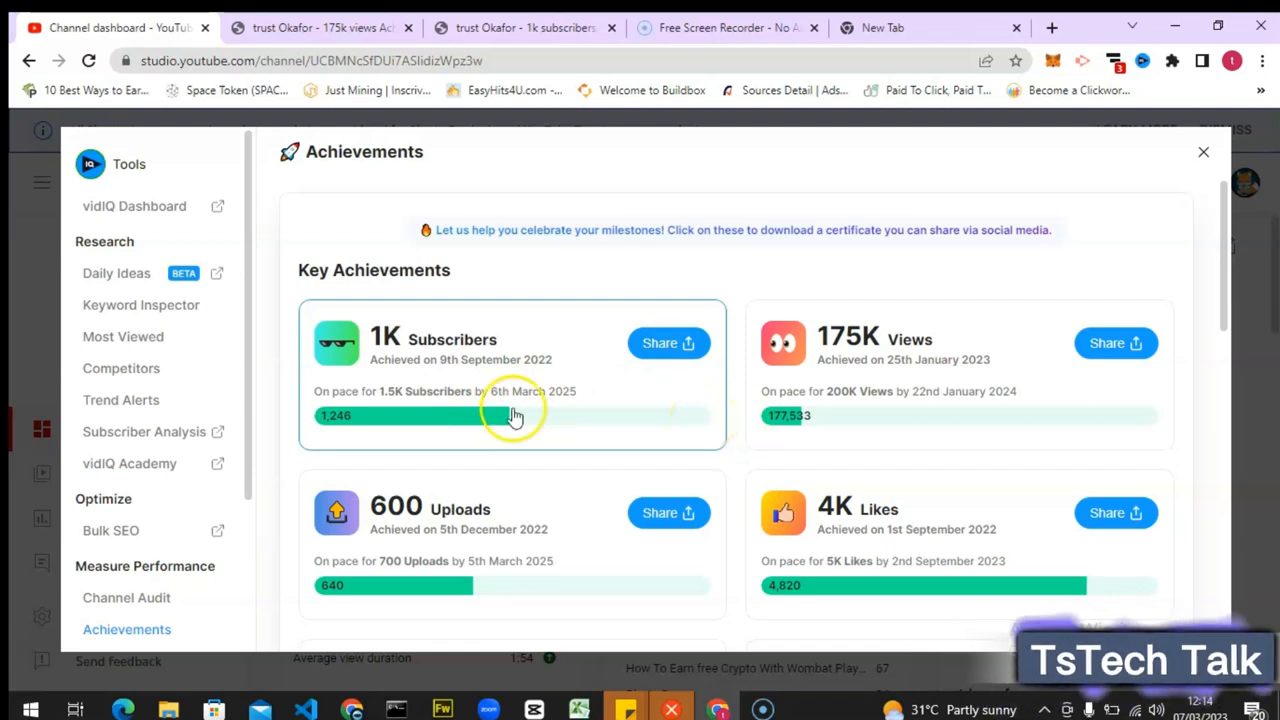
mouse_move(390, 405)
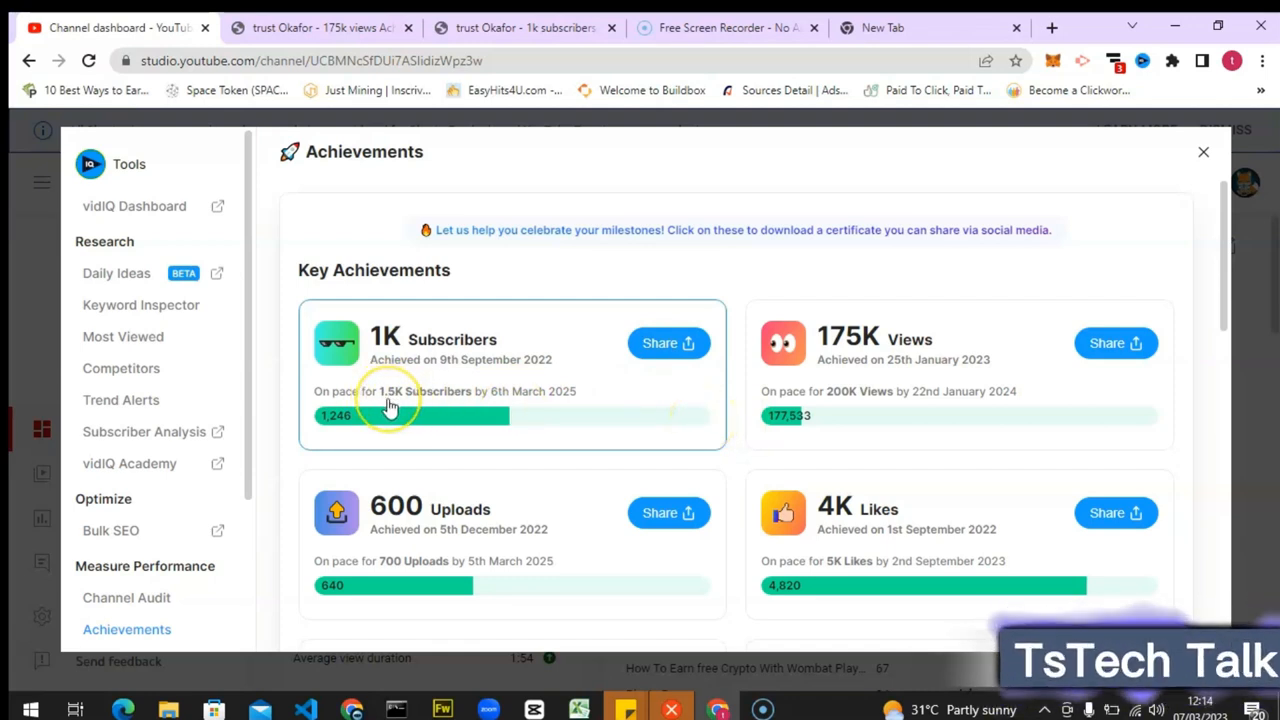
mouse_move(518, 408)
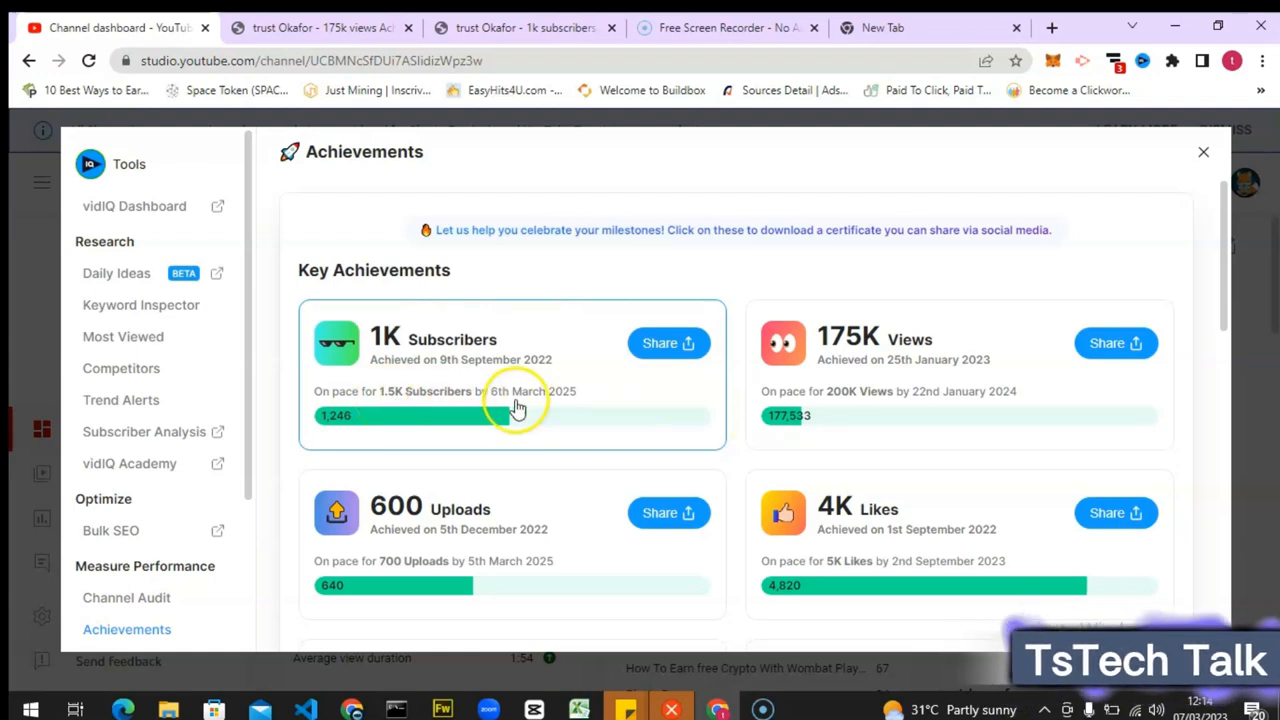
mouse_move(616, 420)
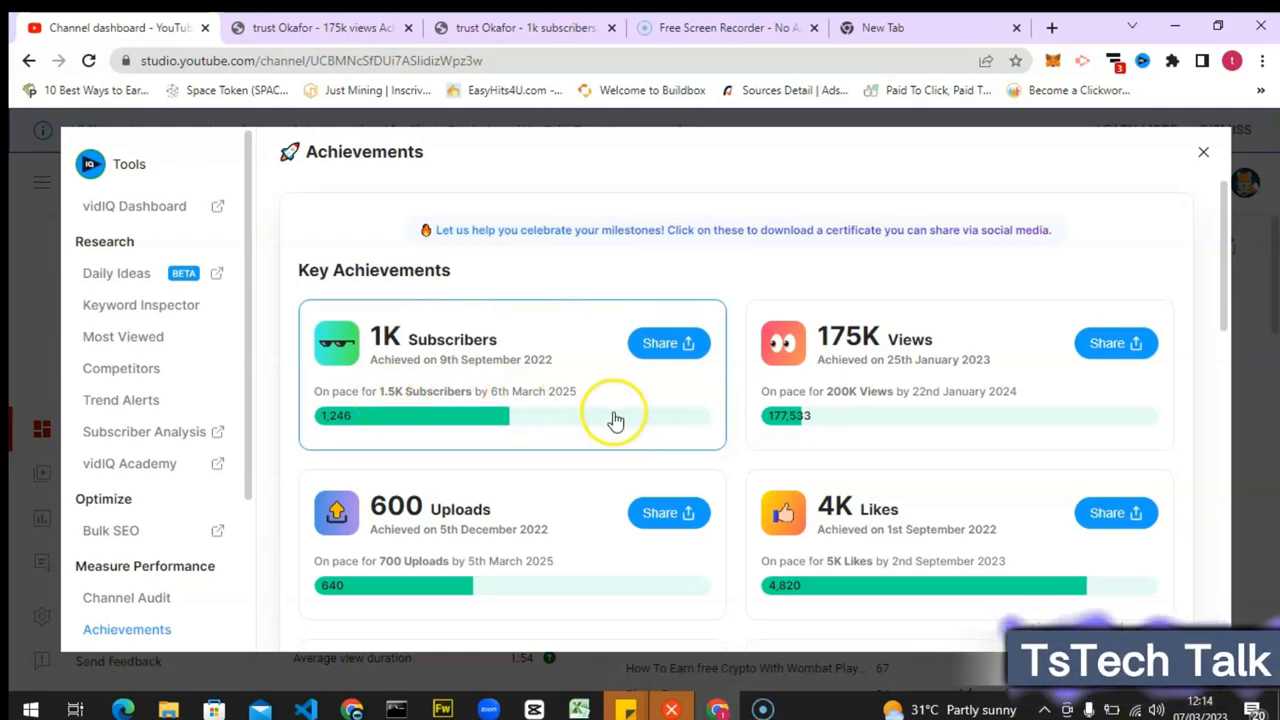
mouse_move(765, 405)
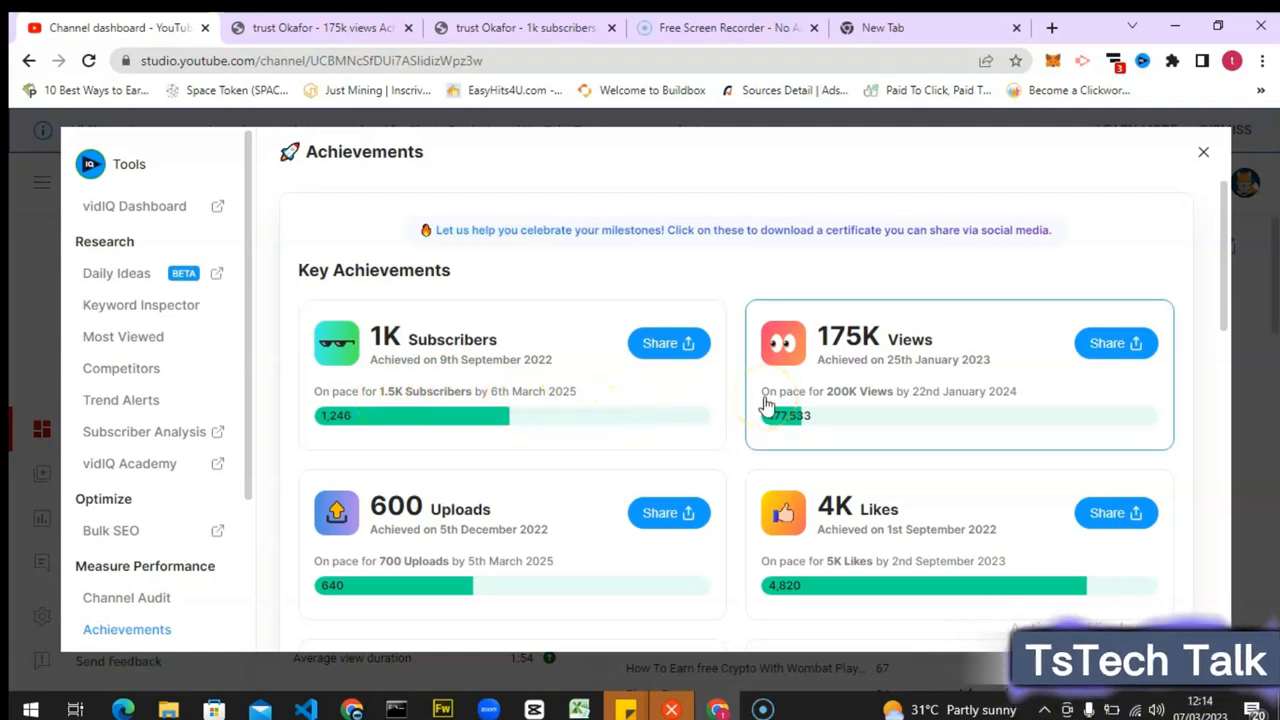
mouse_move(950, 408)
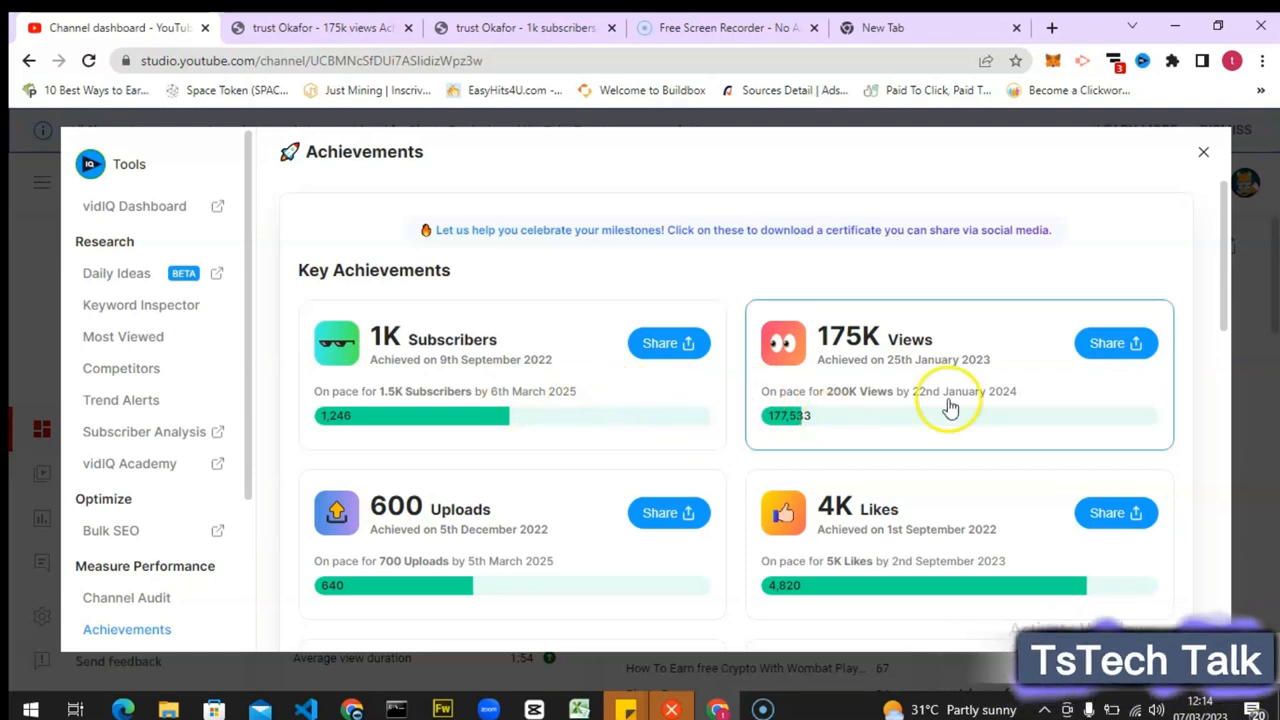
mouse_move(530, 557)
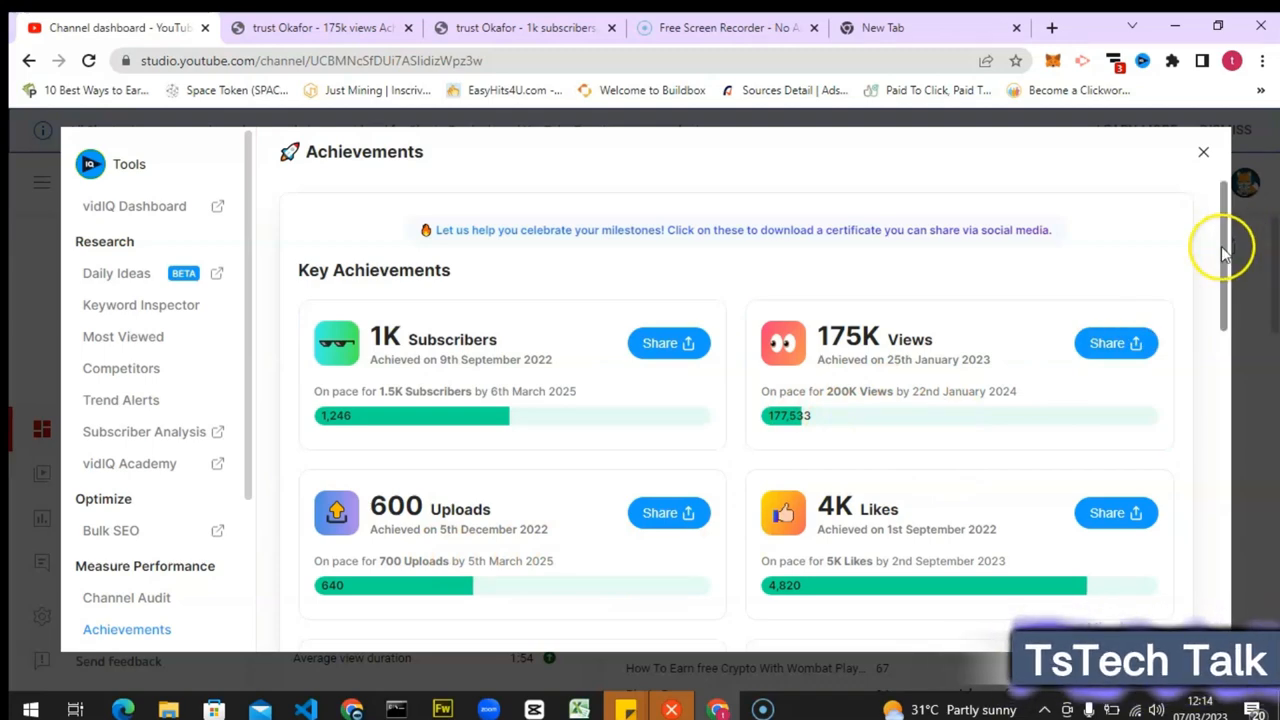
Scroll the achievements down to Top Performing Video, then bring up the 175K views certificate
scroll(down, 3)
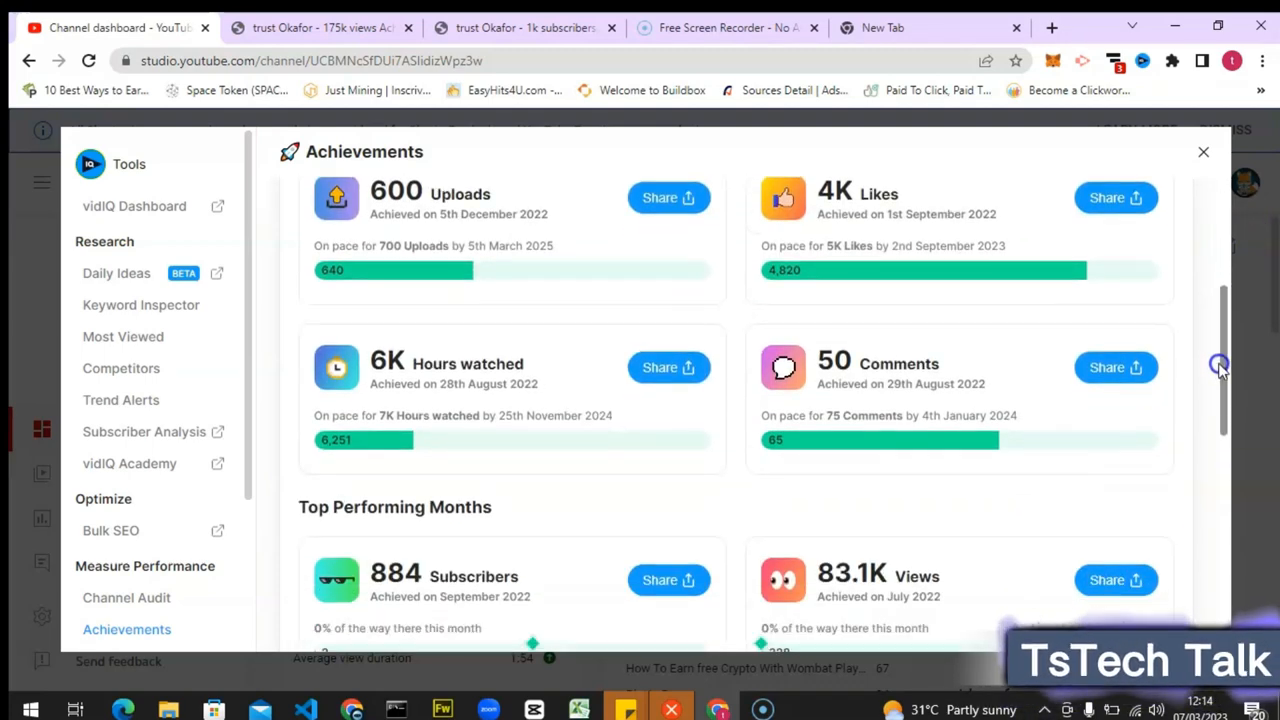
scroll(down, 3)
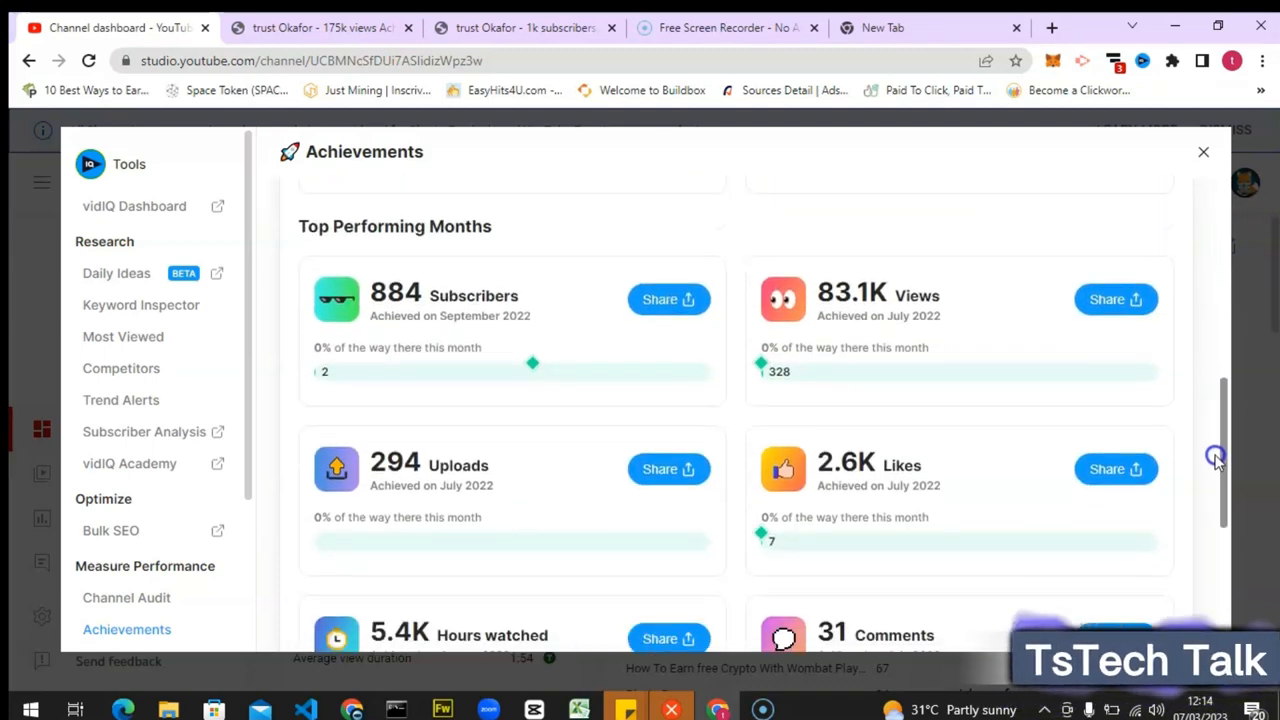
scroll(down, 3)
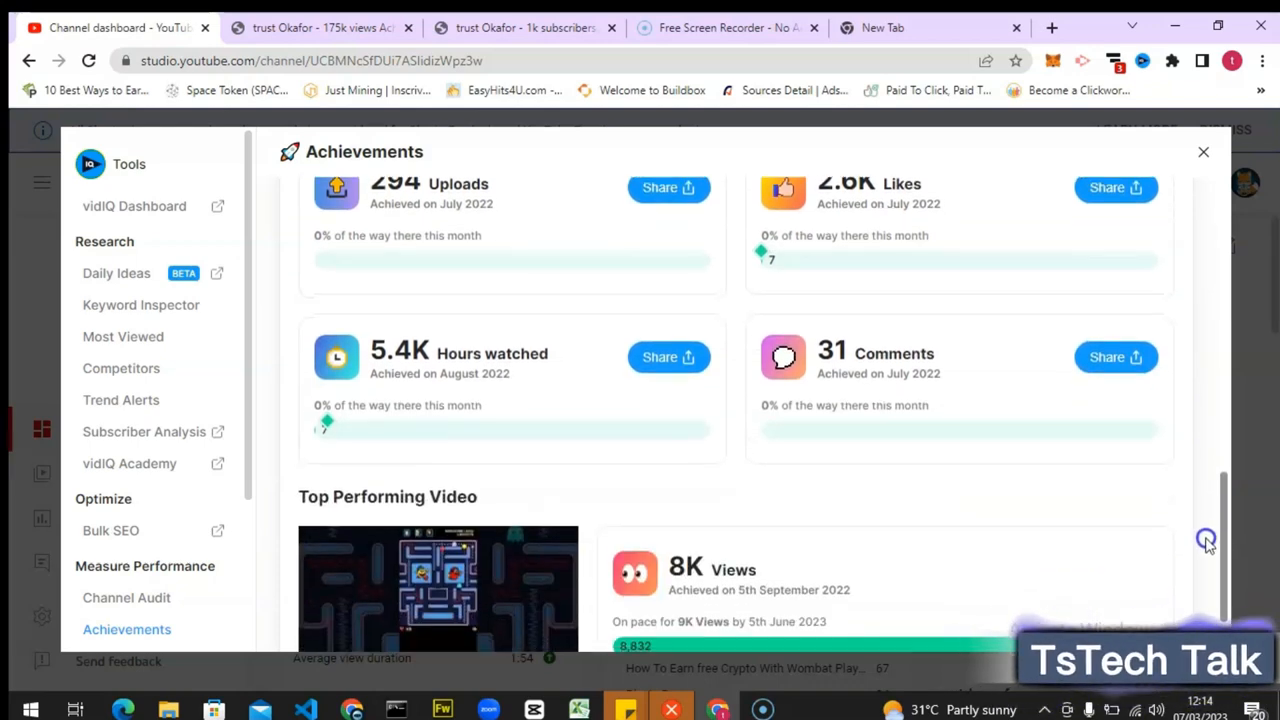
scroll(down, 3)
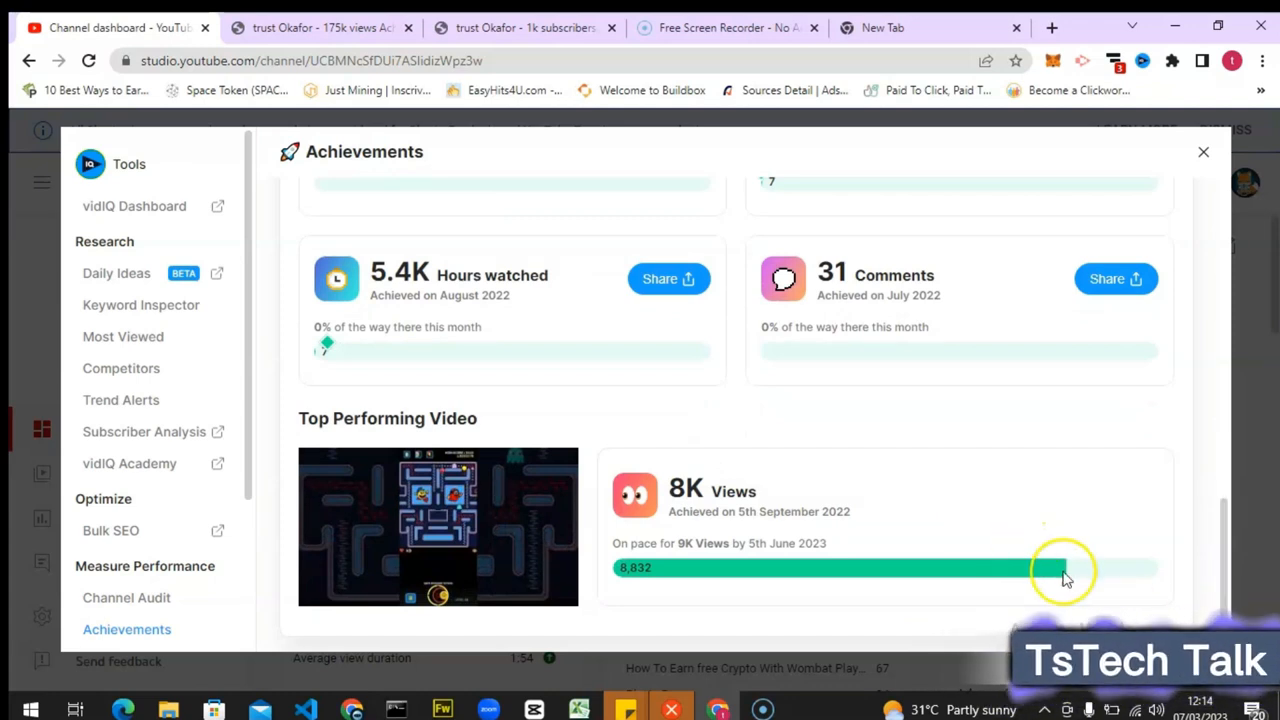
mouse_move(873, 435)
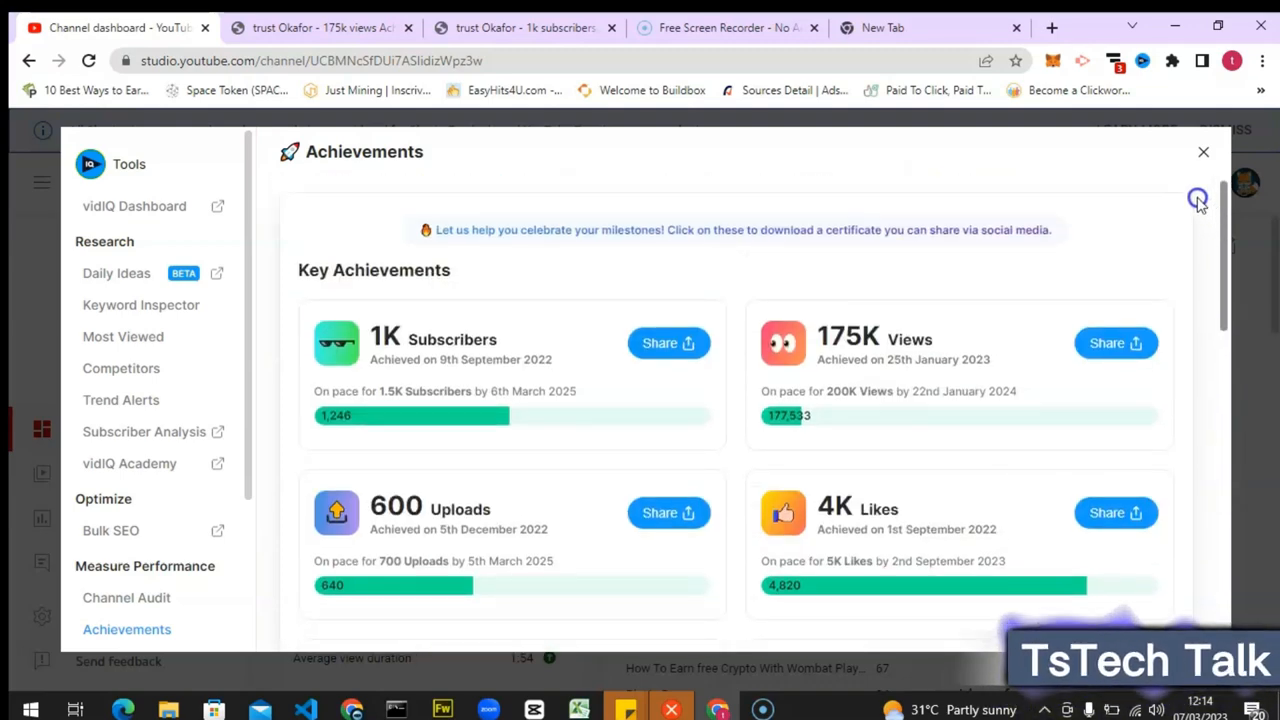
mouse_move(985, 300)
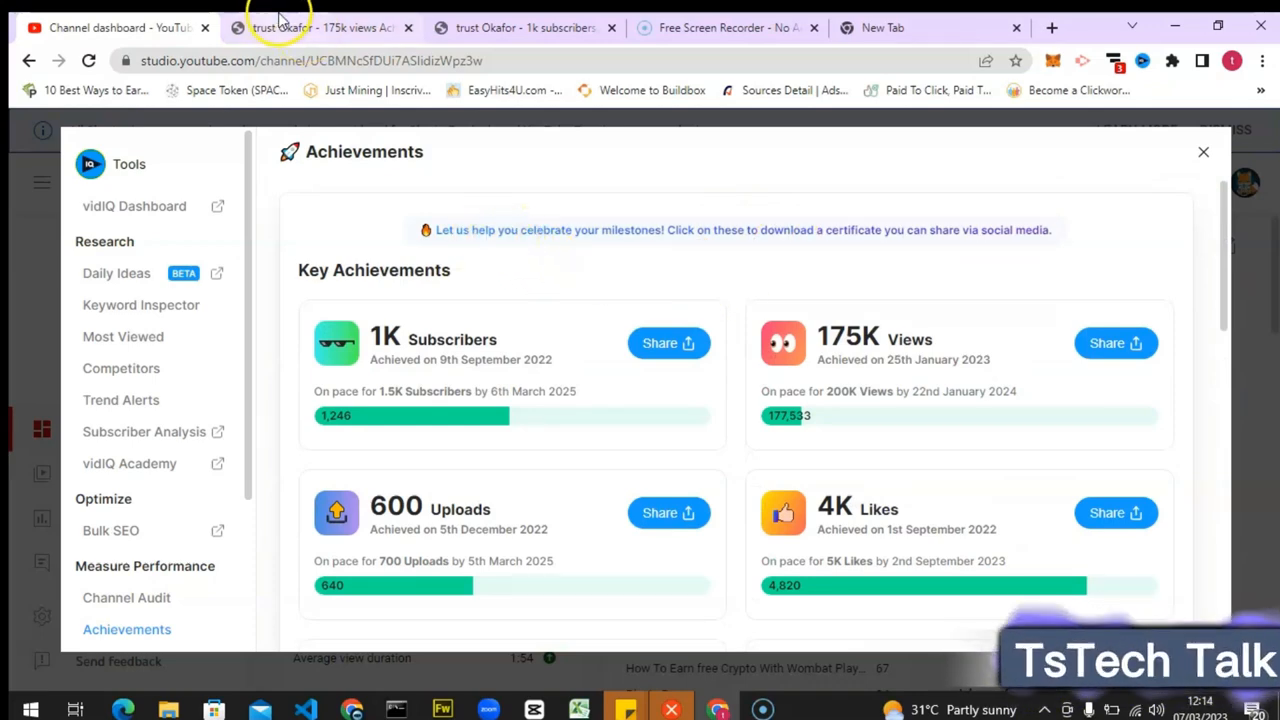
click(1115, 343)
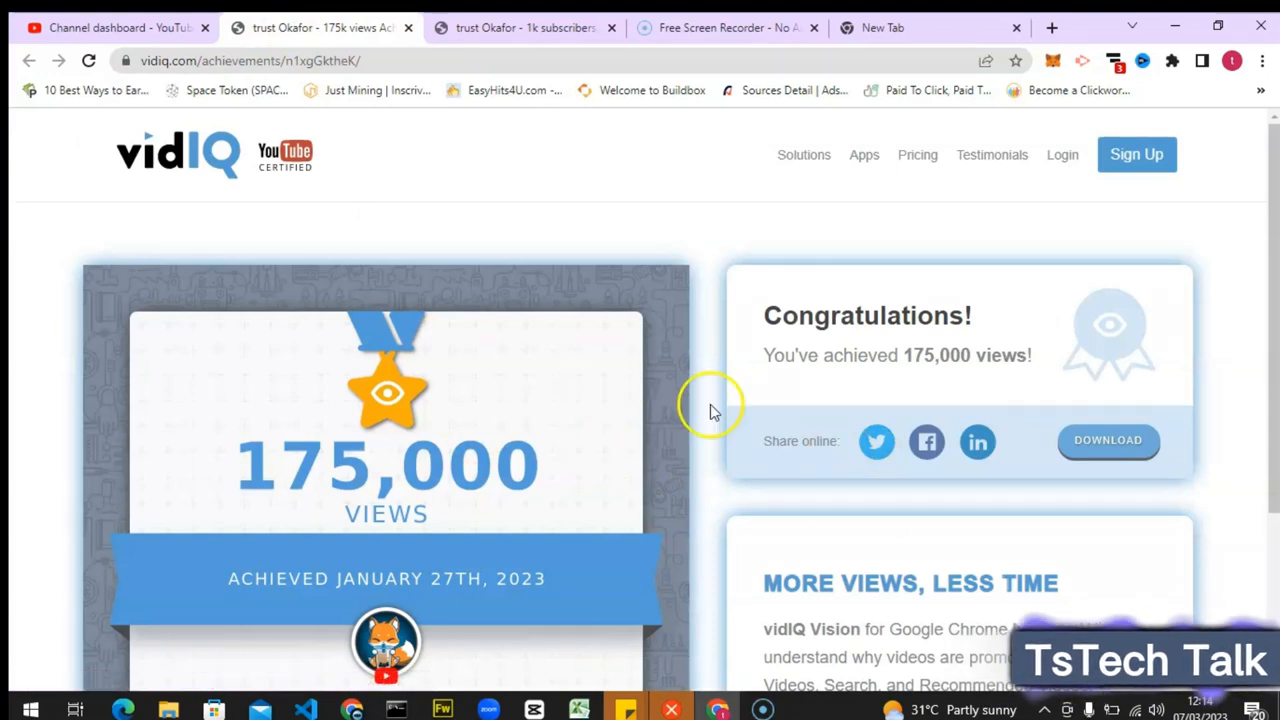
Download the 175,000-views certificate PNG, glance at the 1K subscribers tab, and open the file
click(1108, 441)
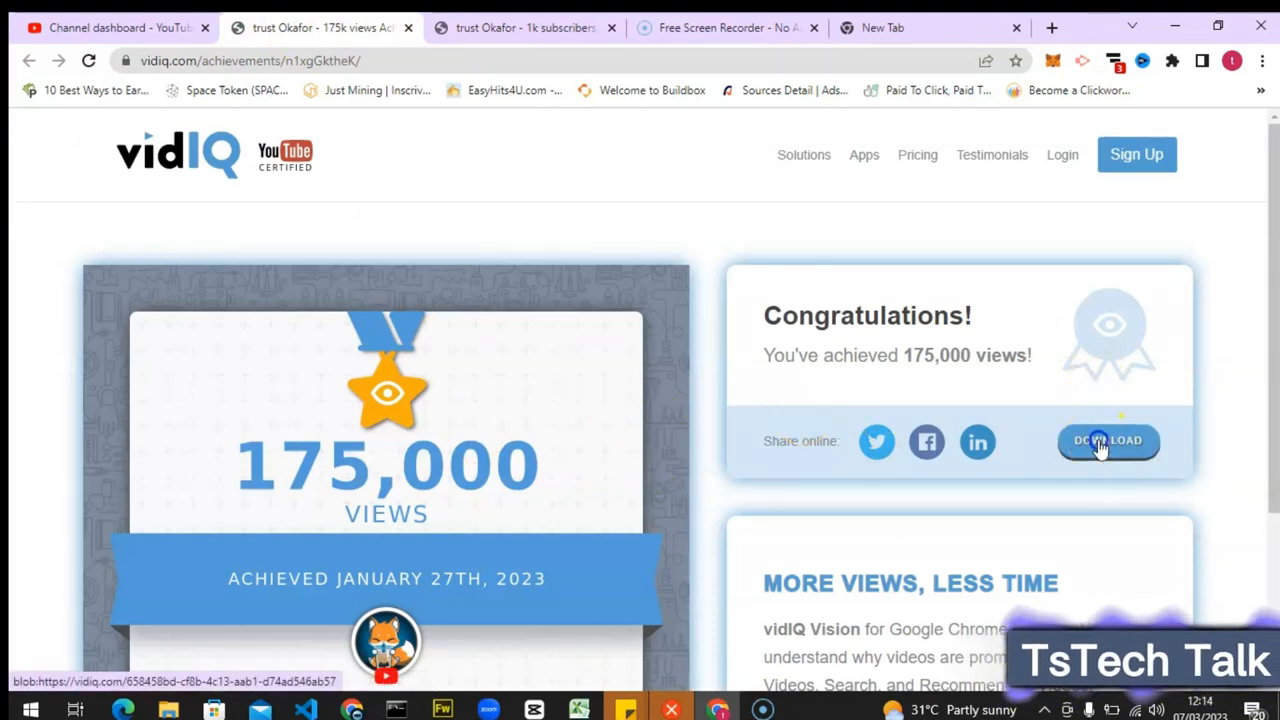
click(1108, 441)
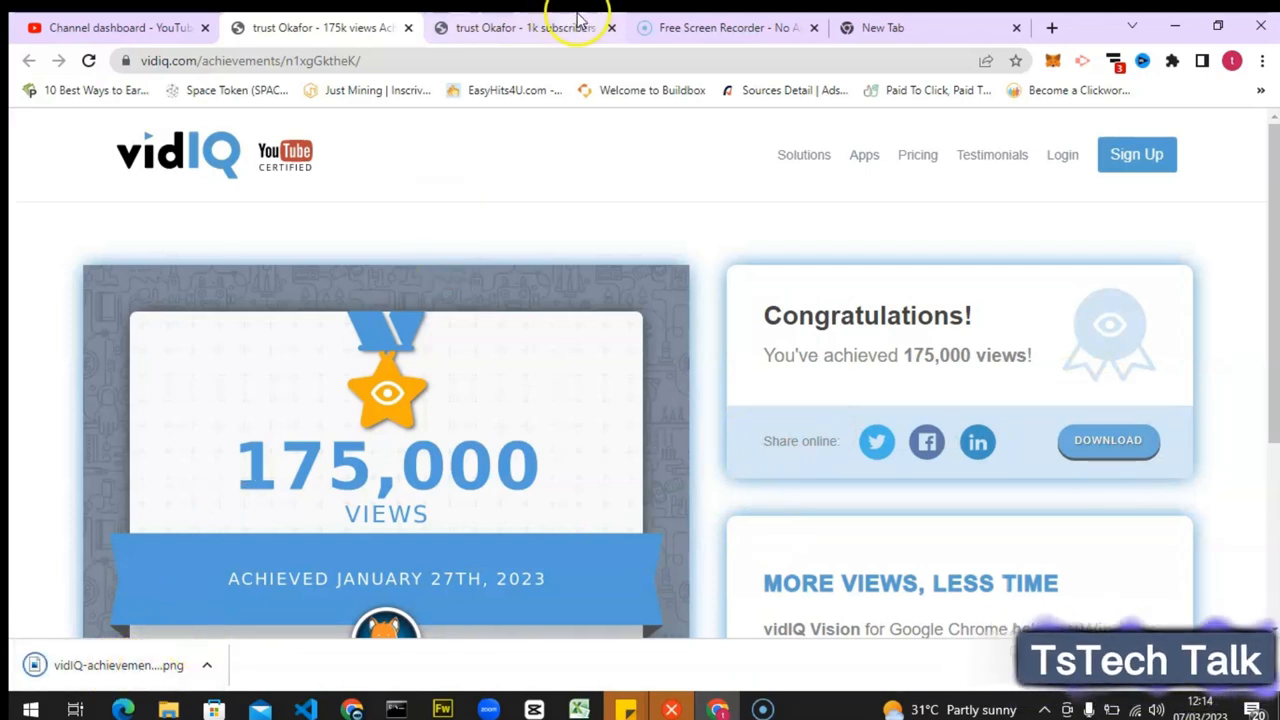
click(520, 27)
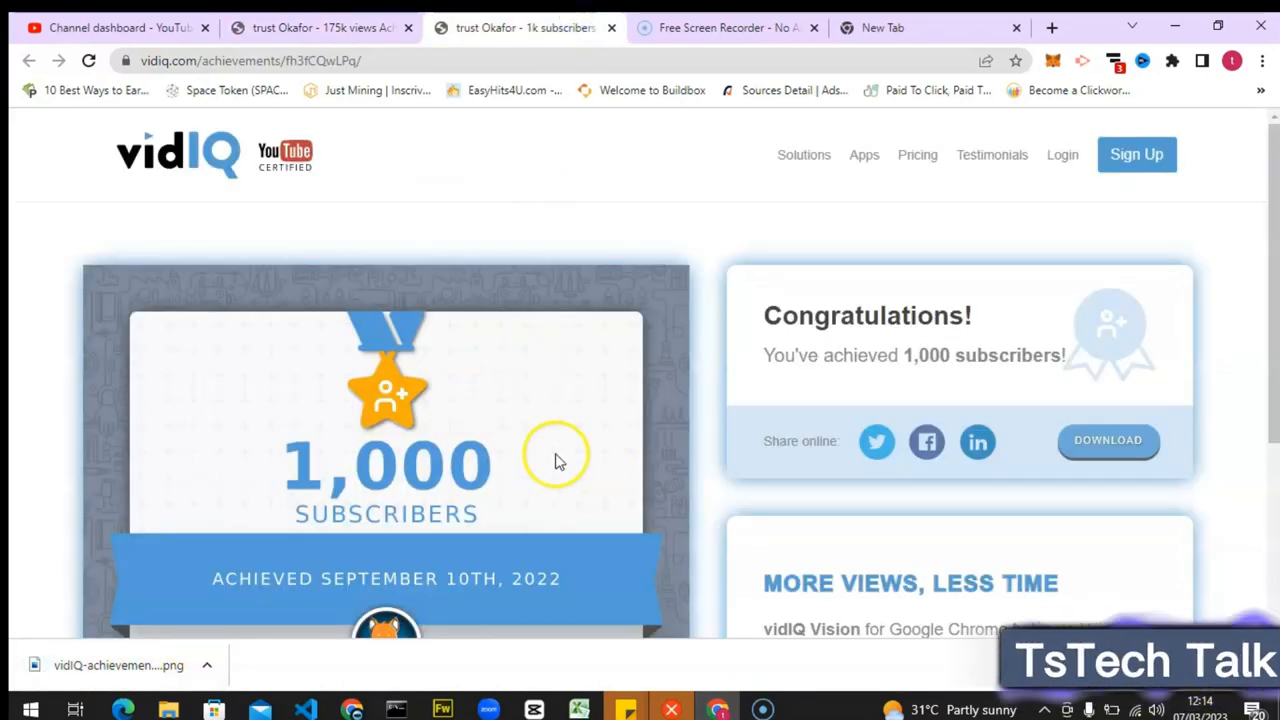
click(320, 27)
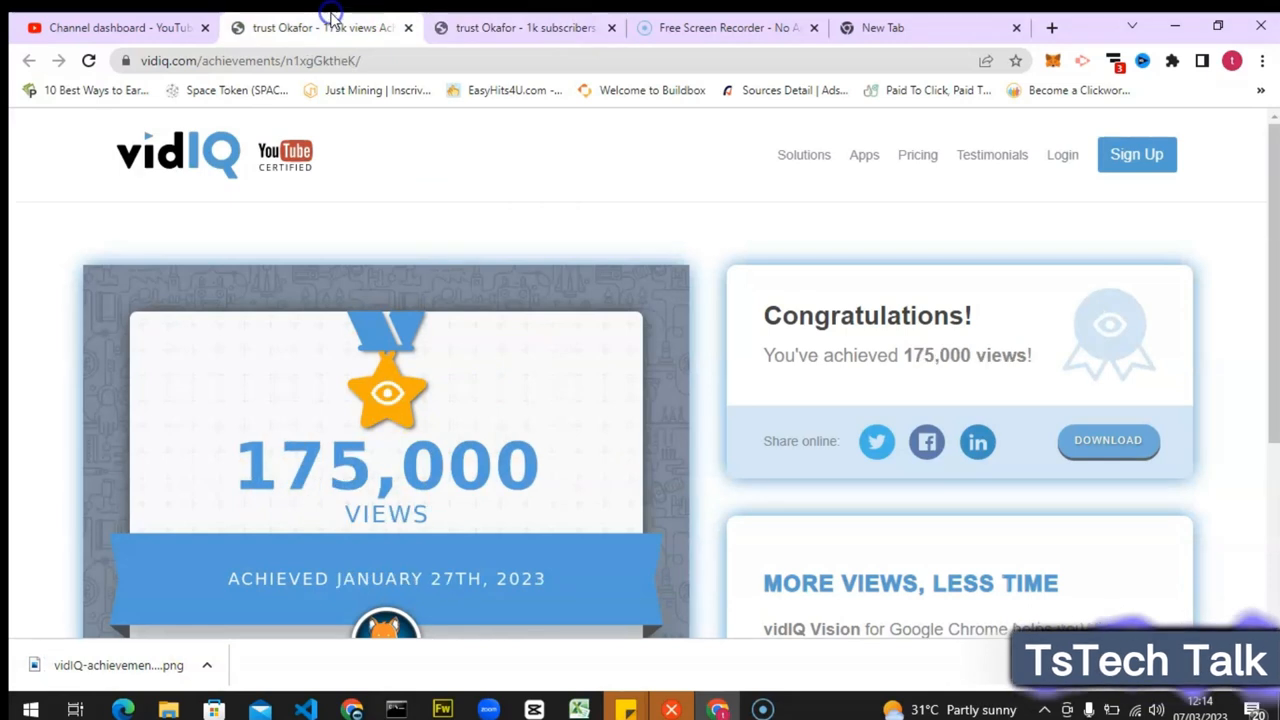
click(120, 665)
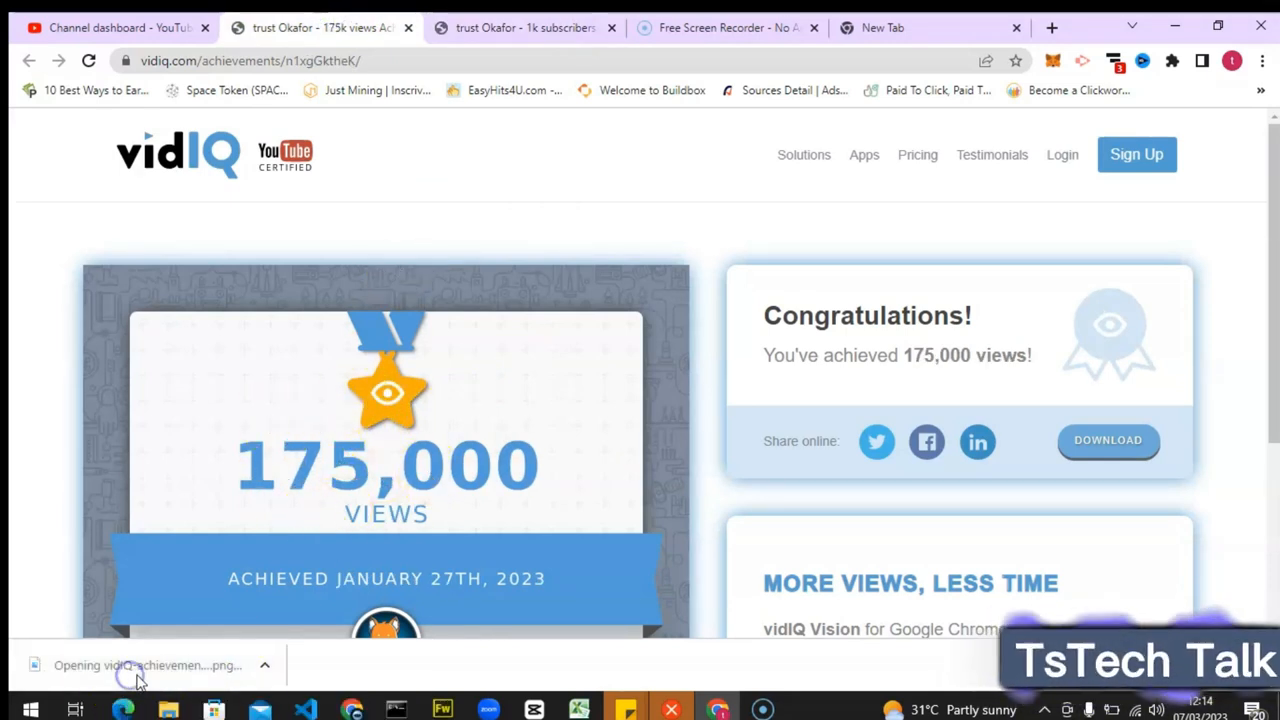
mouse_move(485, 512)
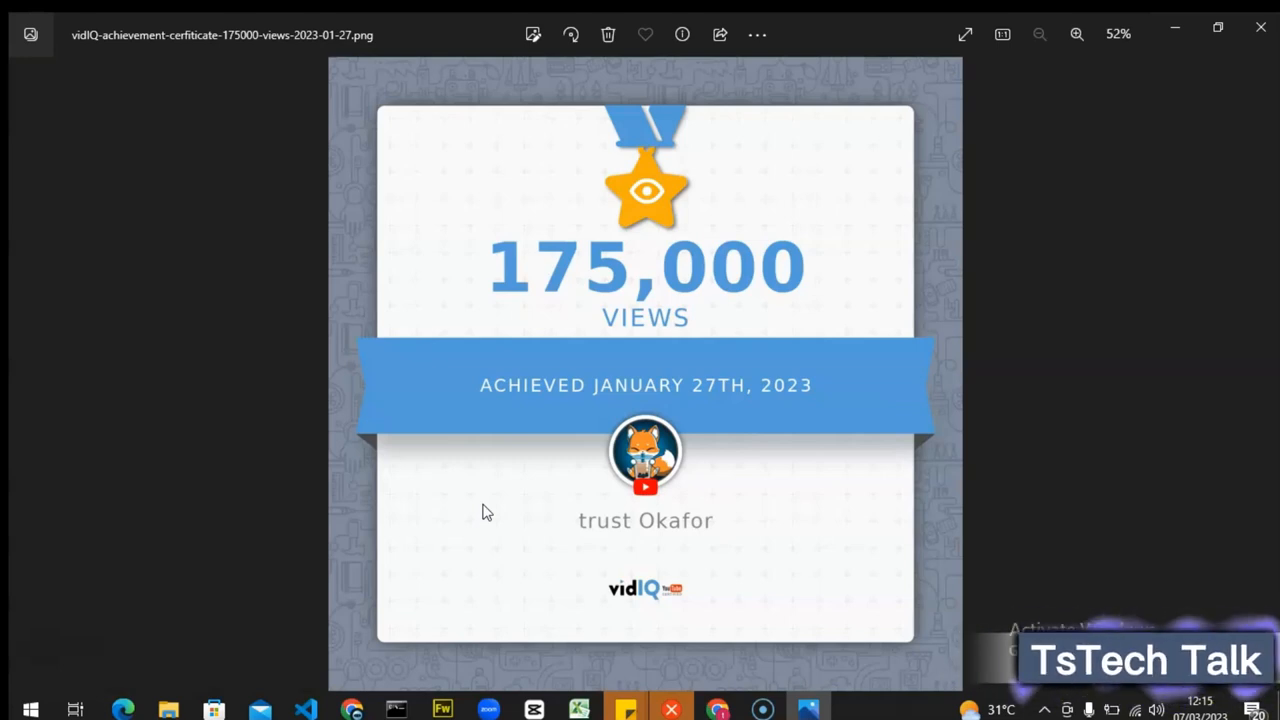
mouse_move(1117, 193)
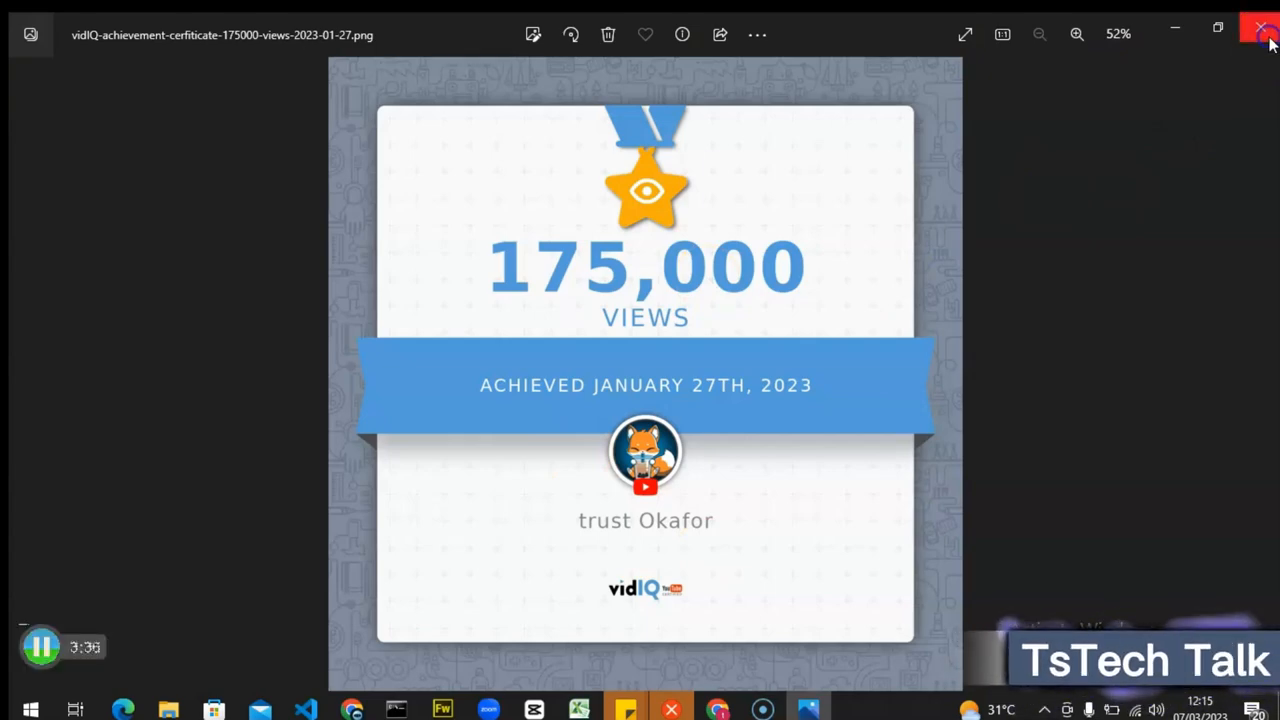
Close the 175,000-views certificate image in Windows Photos
click(1261, 28)
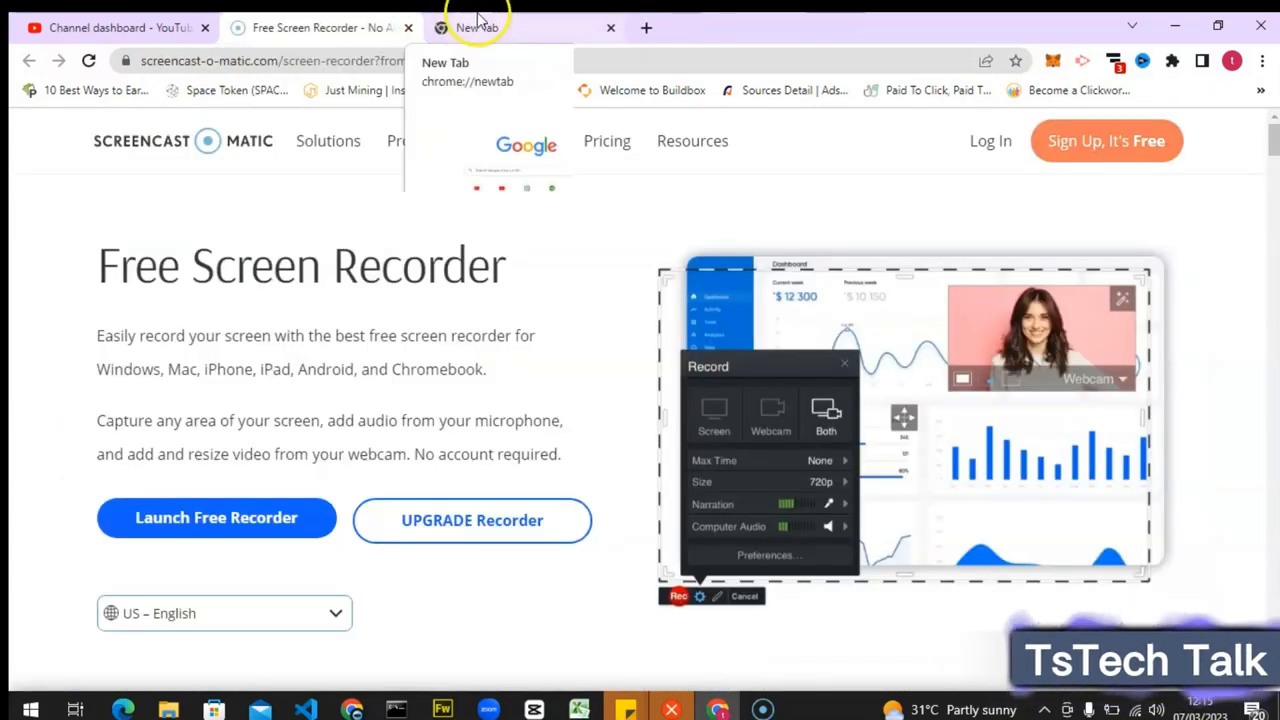
Return to the Channel dashboard tab showing the vidIQ Achievements panel, via the New Tab
click(515, 27)
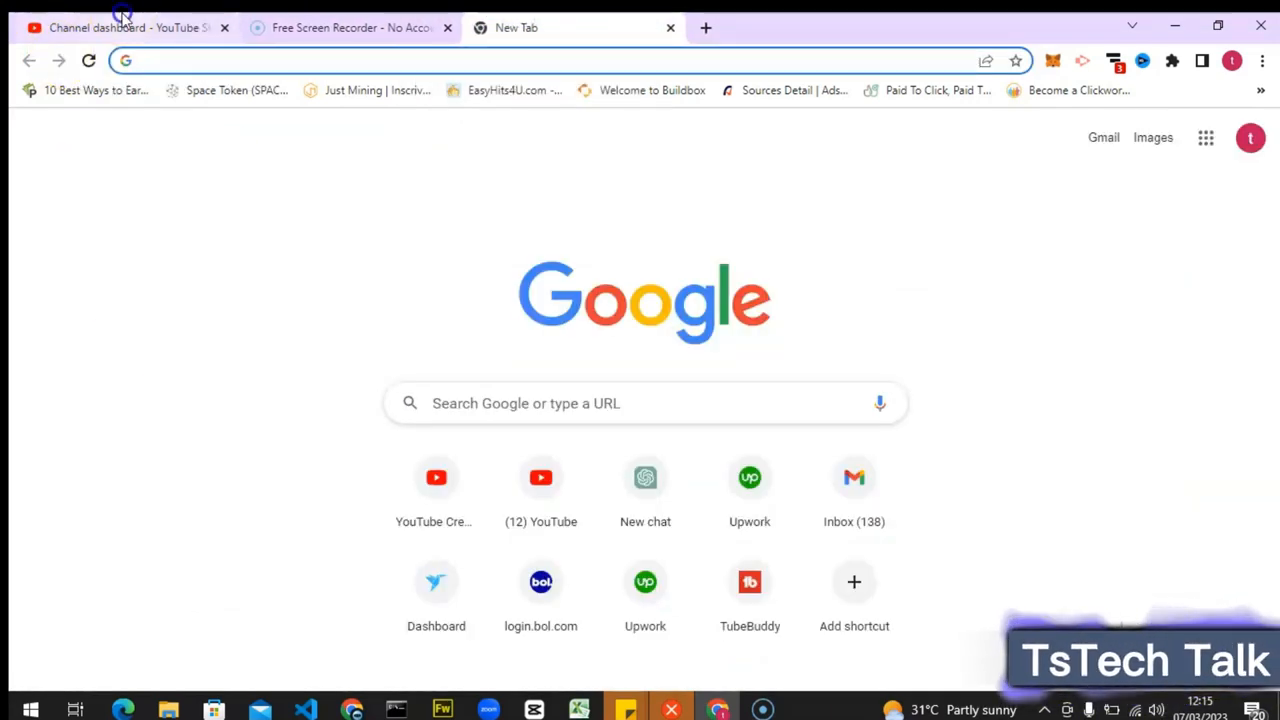
click(110, 27)
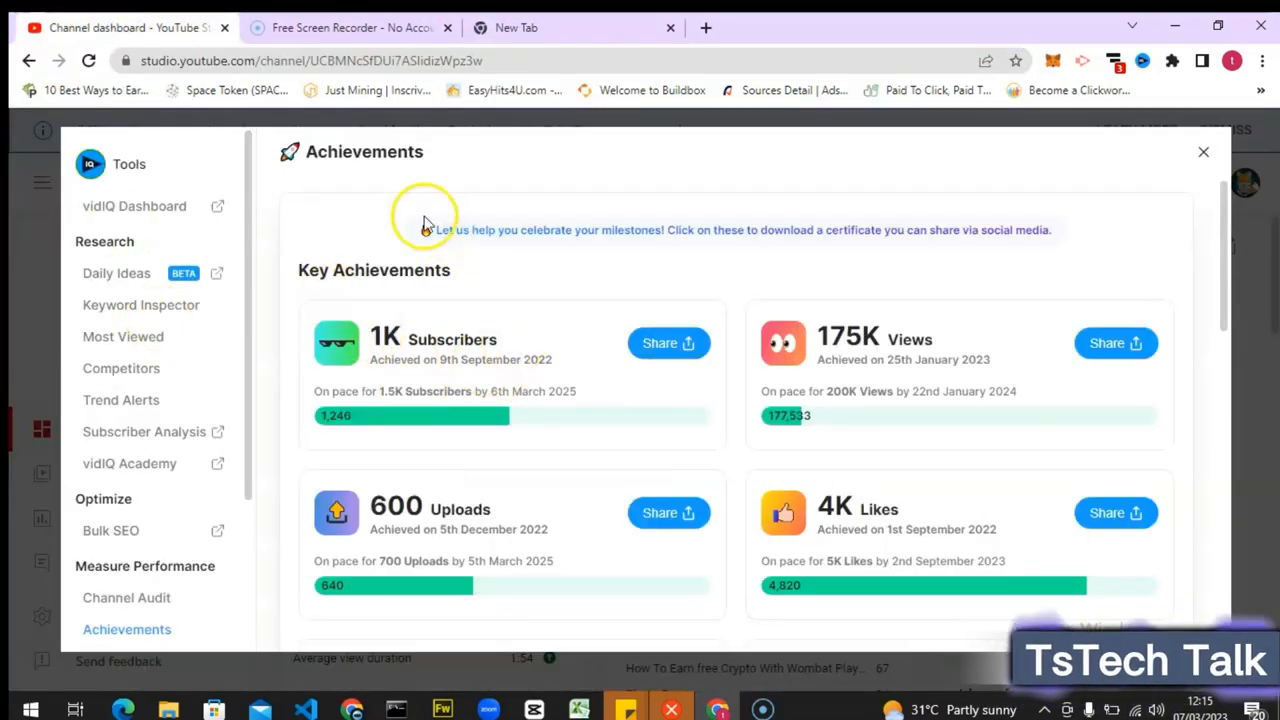
mouse_move(1080, 237)
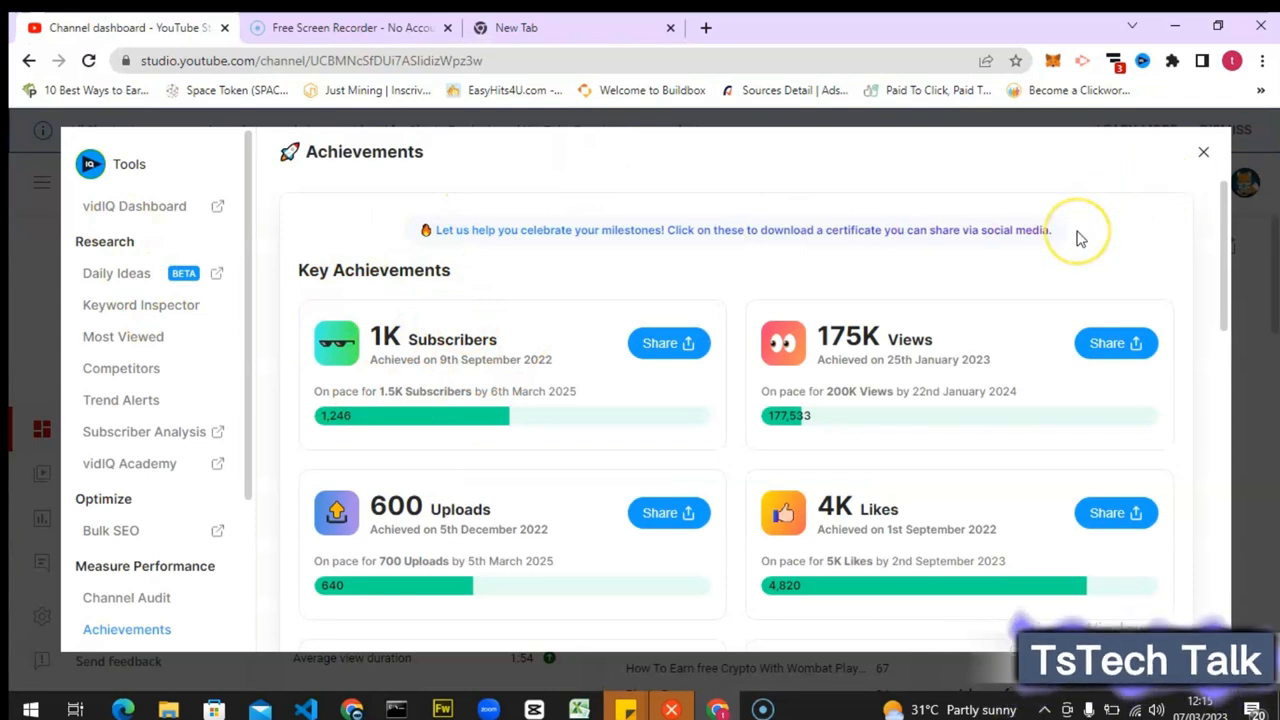